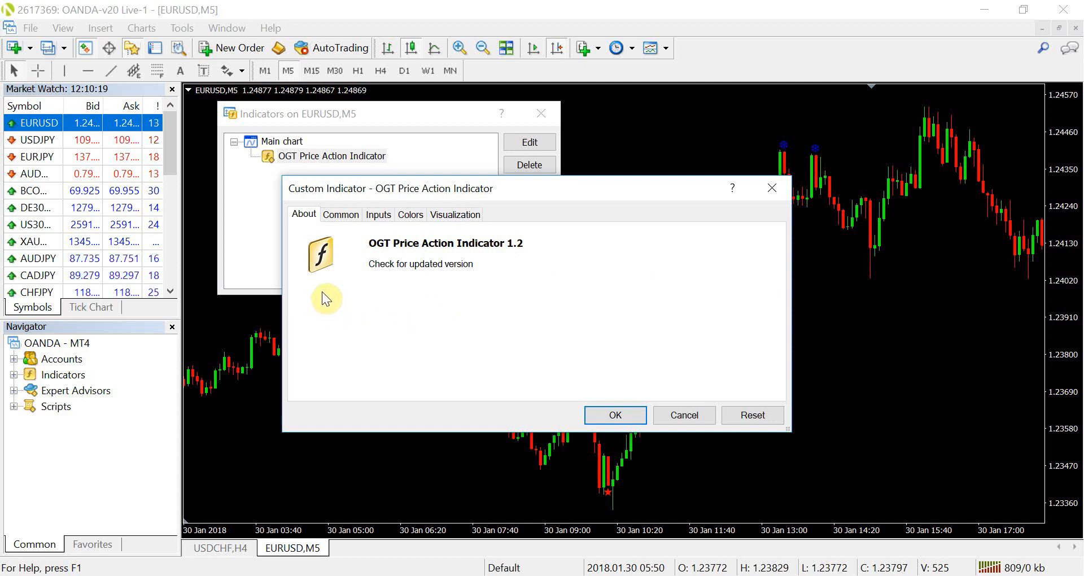
mouse_move(505, 352)
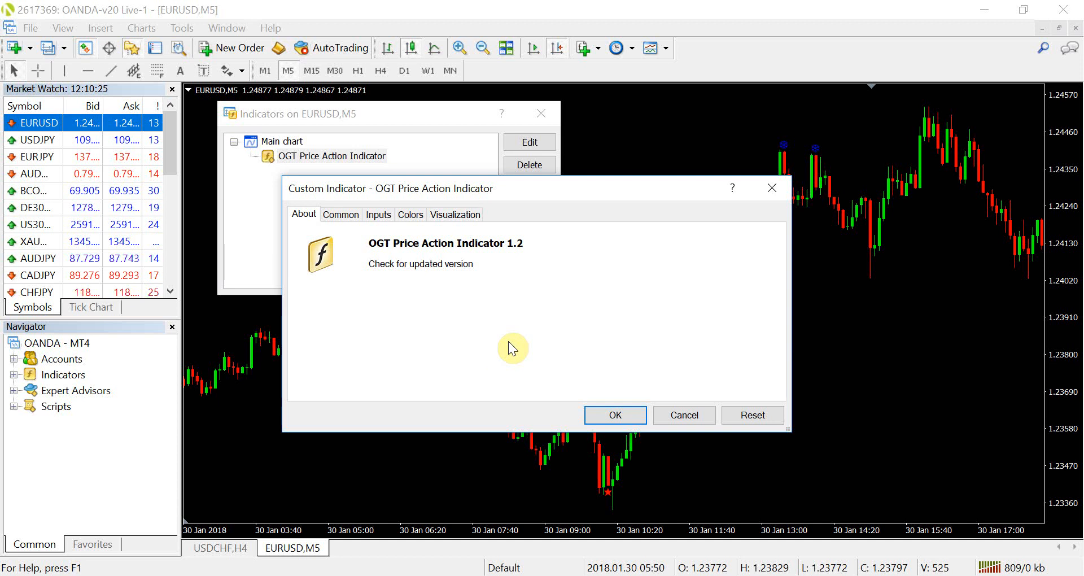
mouse_move(449, 346)
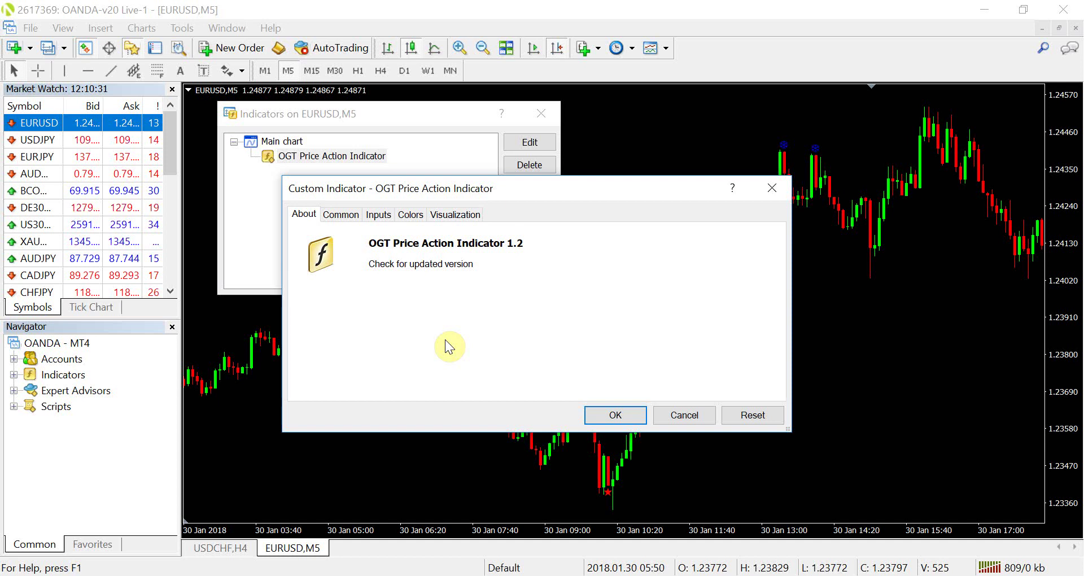
mouse_move(426, 351)
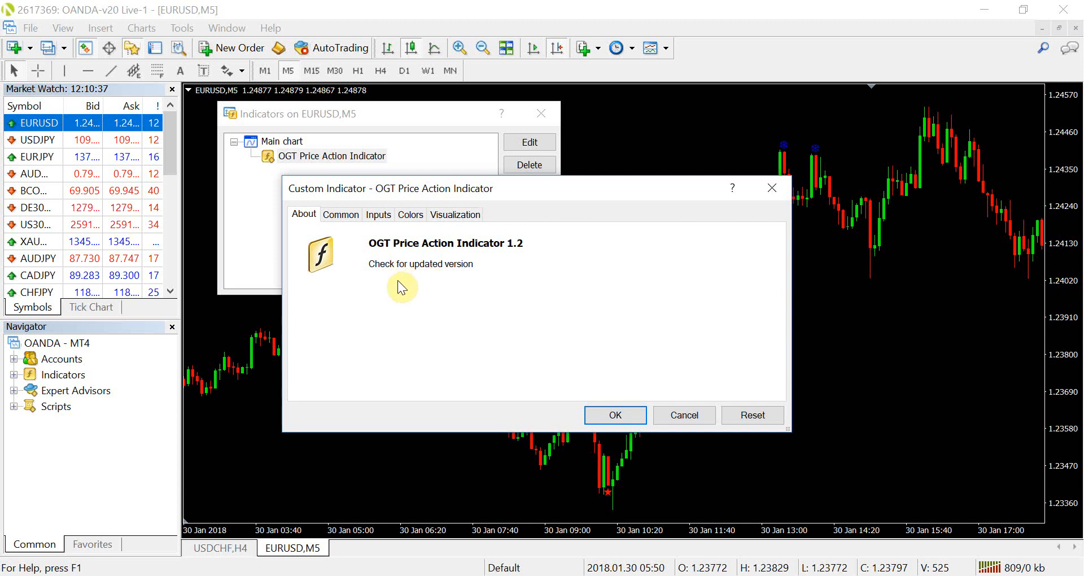
mouse_move(410, 331)
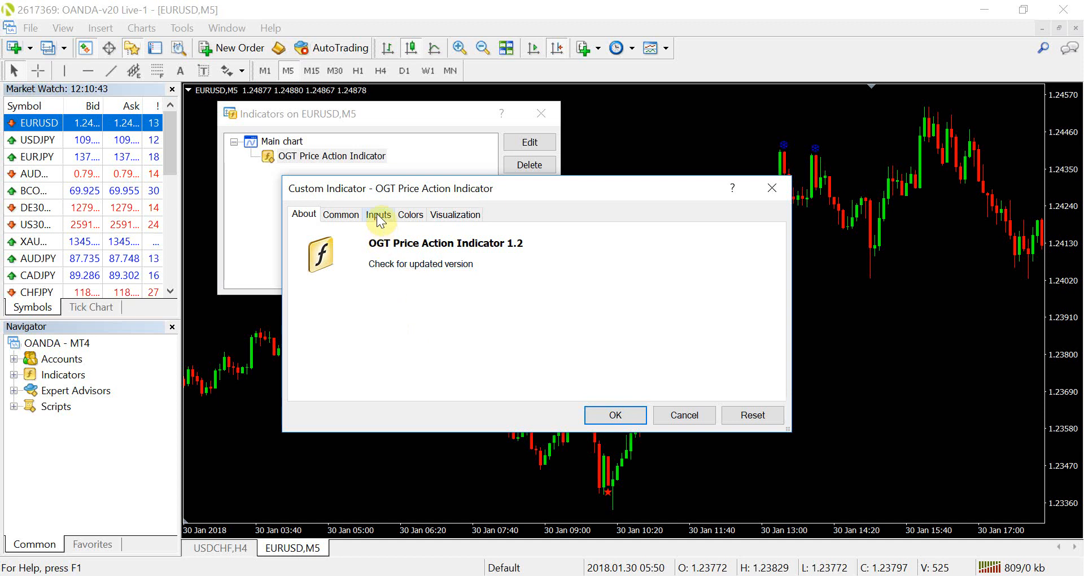
Review the OGT indicator's Alert_mode options on the Inputs tab, keeping Sound selected
click(378, 215)
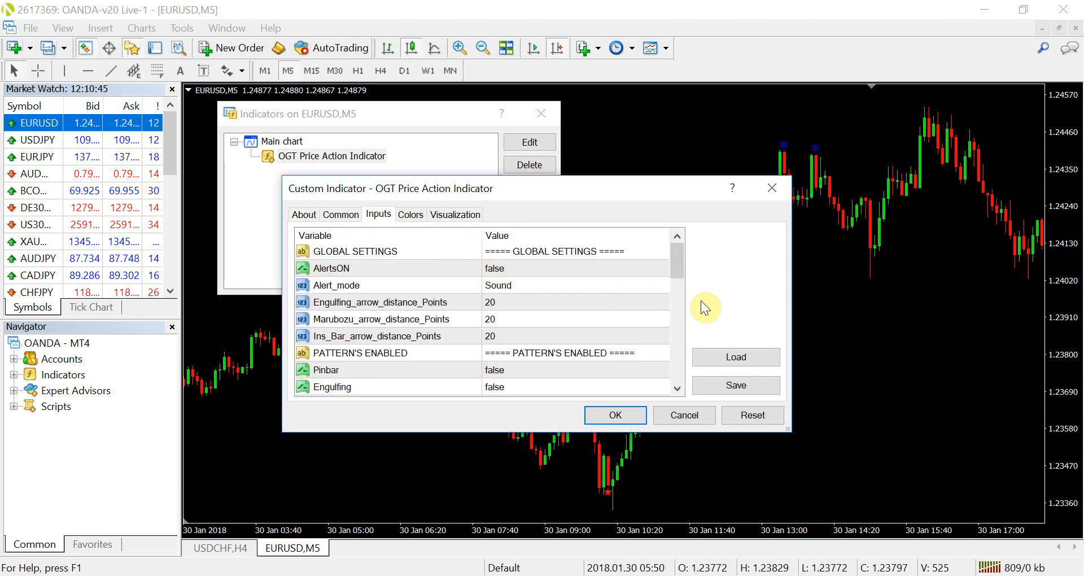
mouse_move(720, 307)
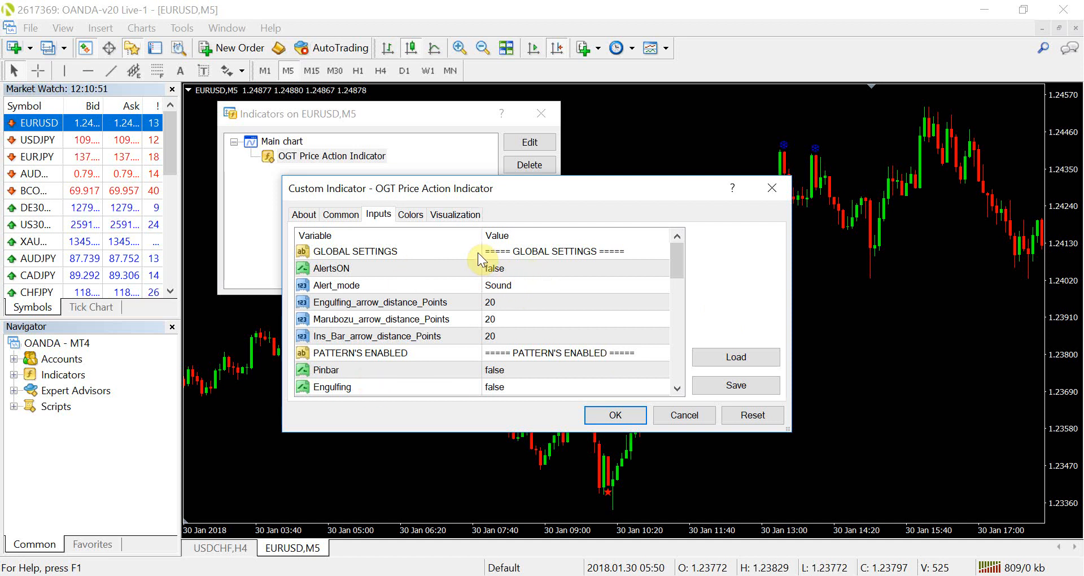
mouse_move(505, 247)
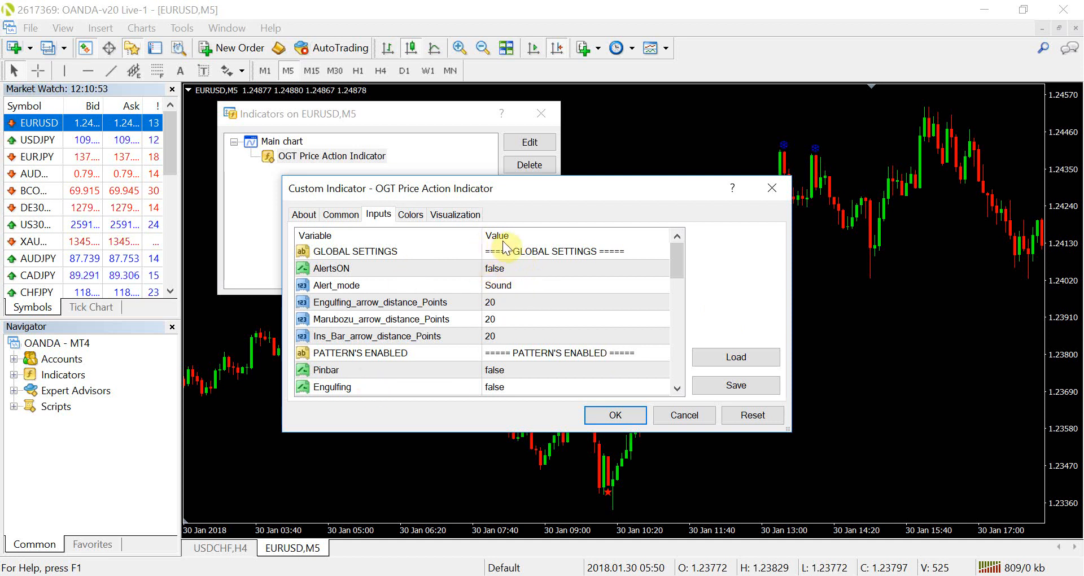
mouse_move(539, 291)
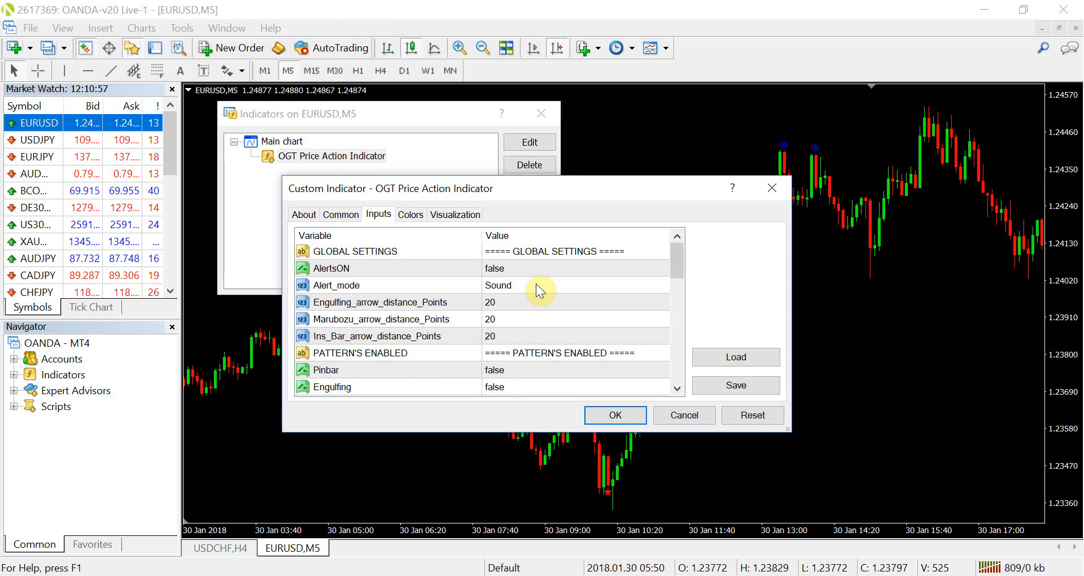
click(539, 285)
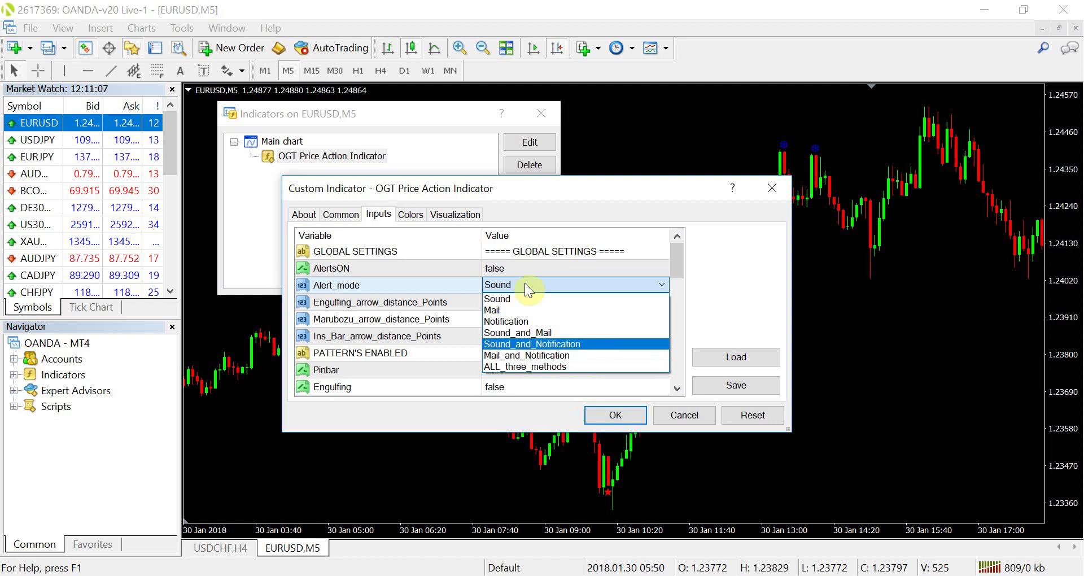
click(497, 298)
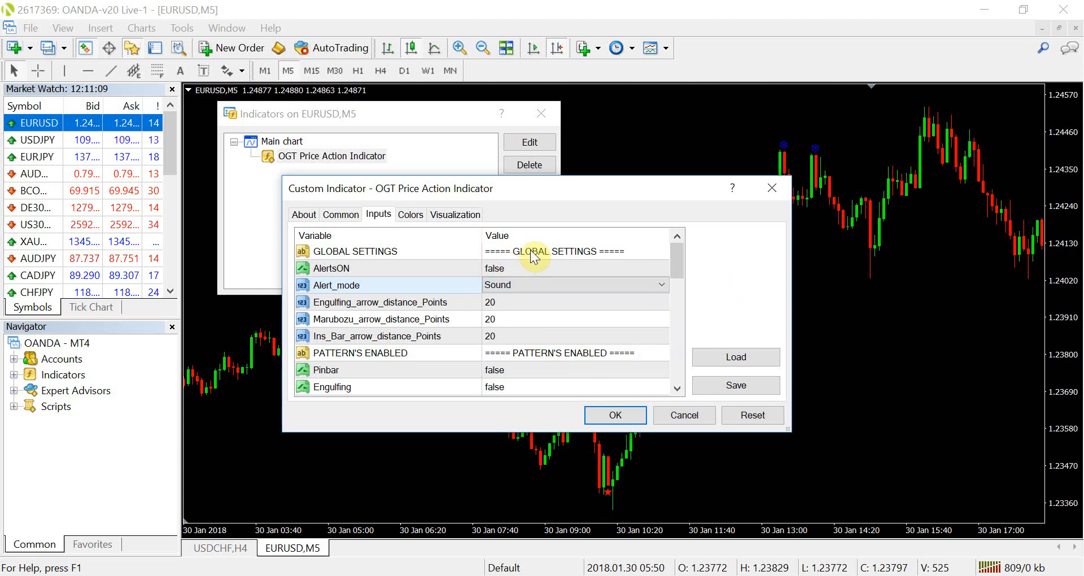
mouse_move(420, 305)
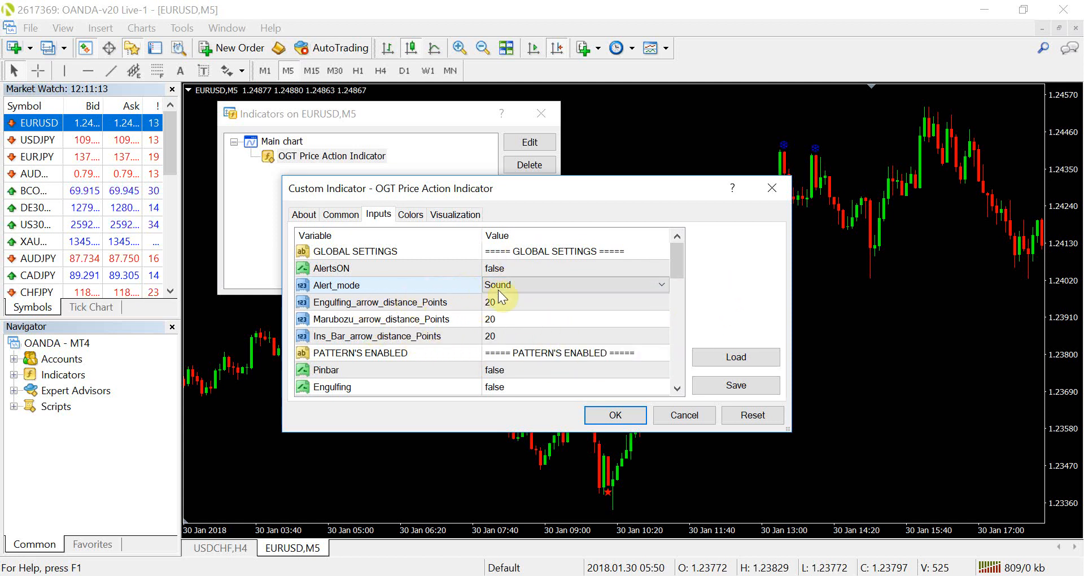
mouse_move(566, 341)
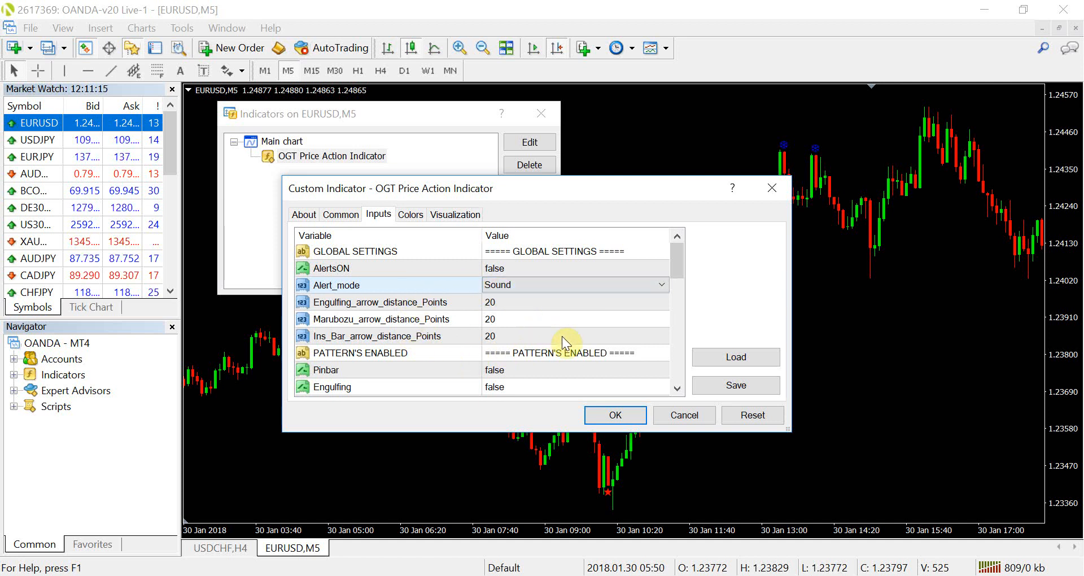
mouse_move(723, 302)
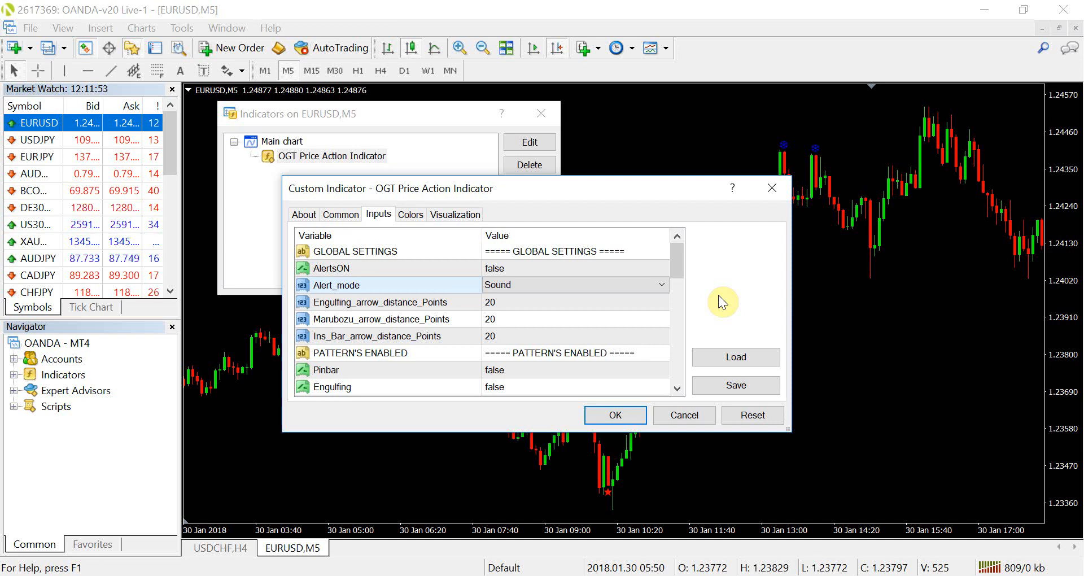
mouse_move(437, 314)
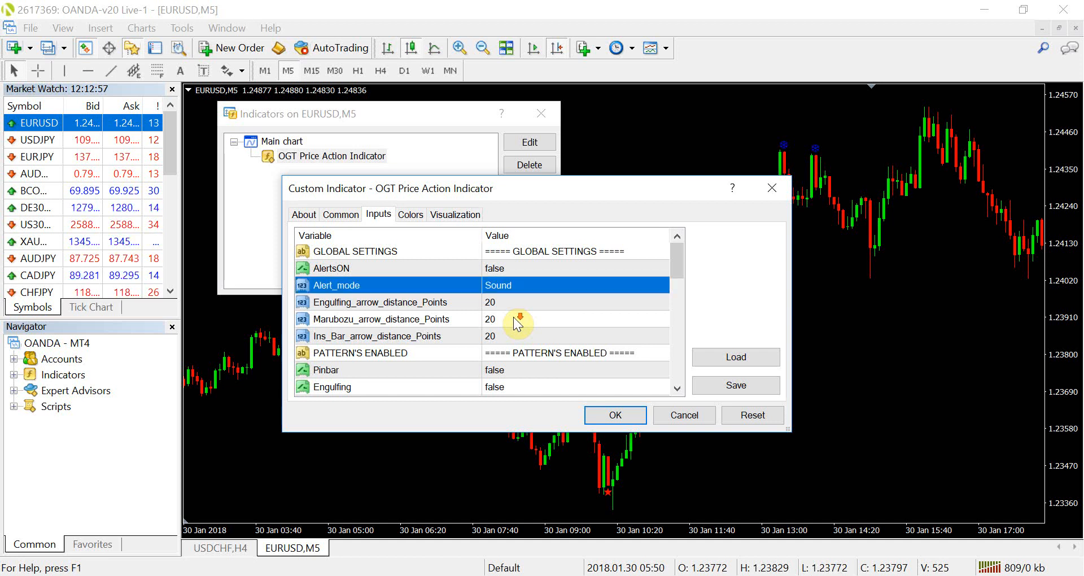
Scroll down the OGT inputs to the Engulfing, Doji and Ins_Bar parameters
scroll(down, 3)
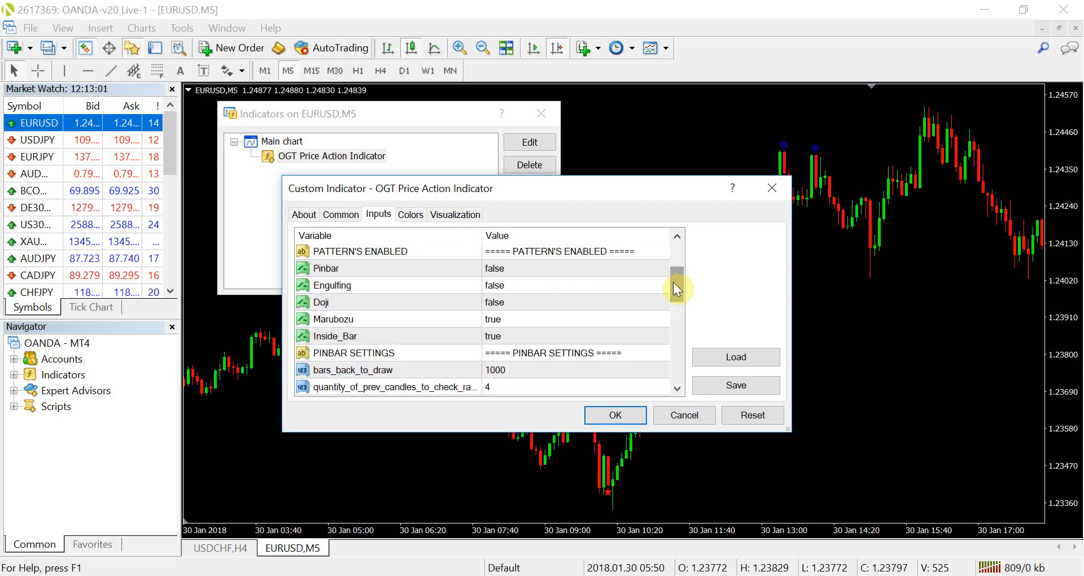
mouse_move(349, 338)
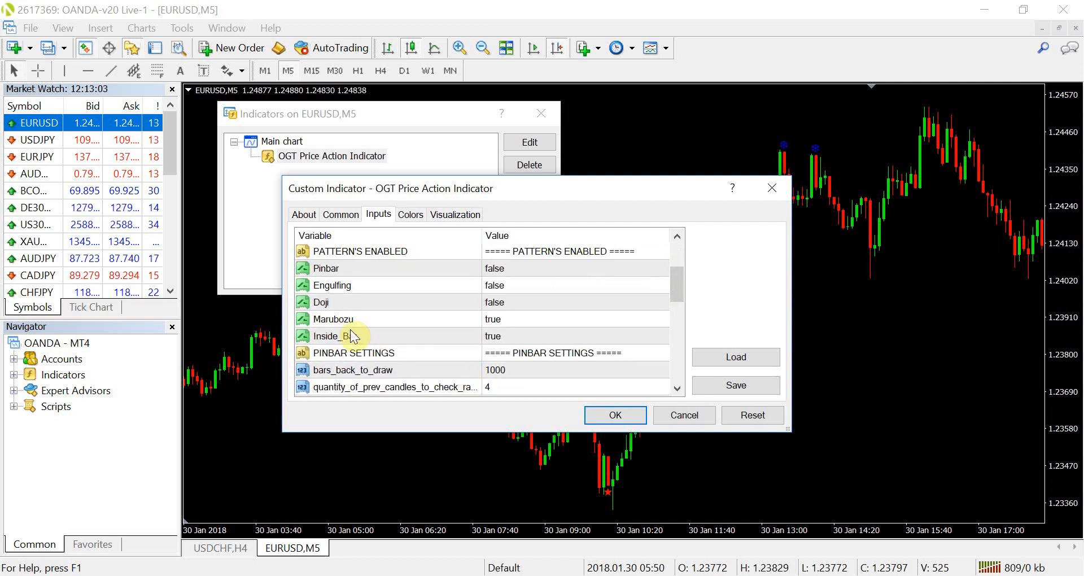
mouse_move(326, 268)
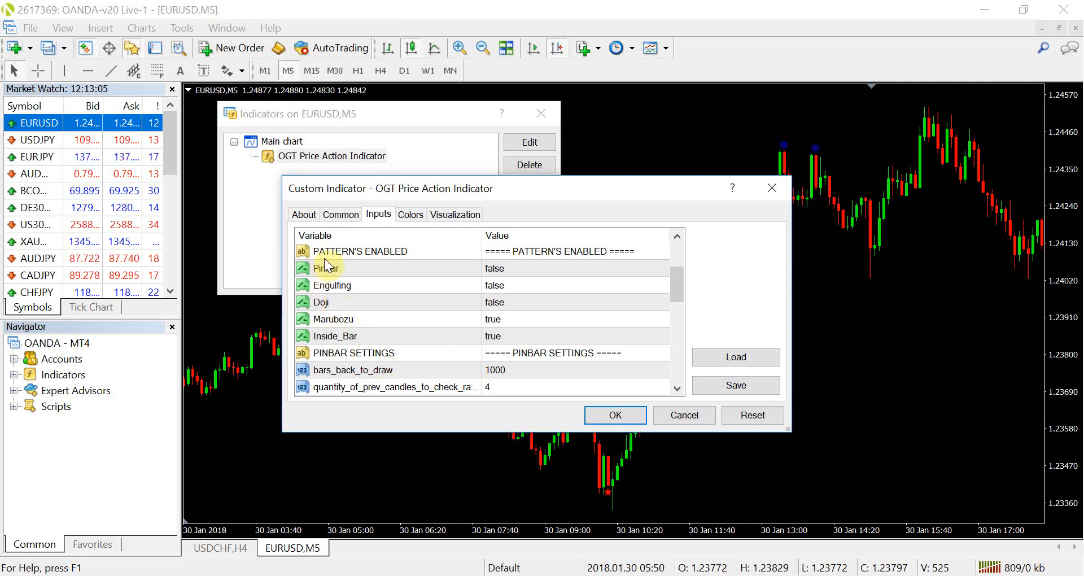
mouse_move(351, 278)
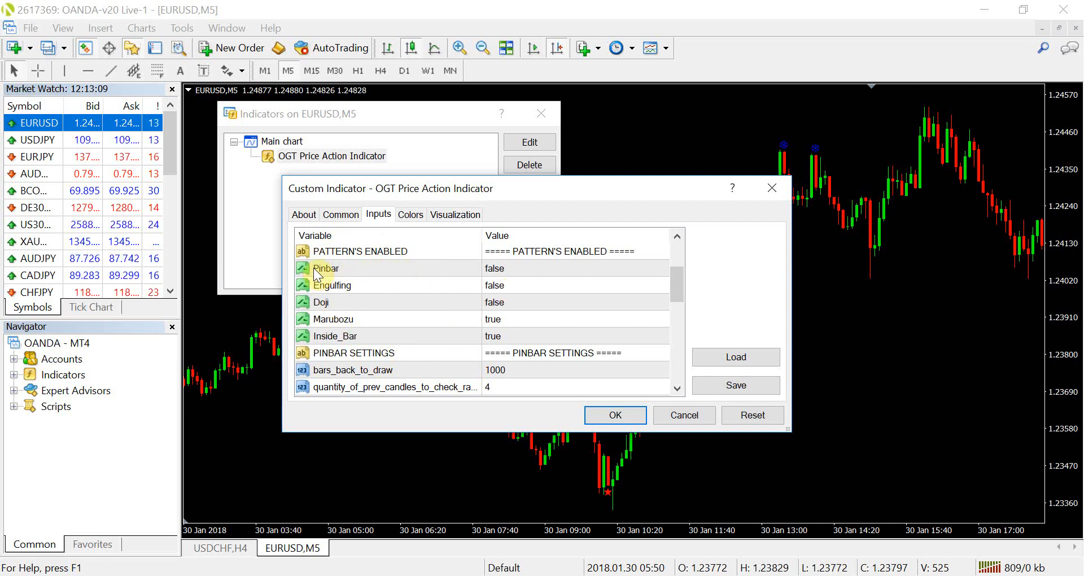
mouse_move(541, 351)
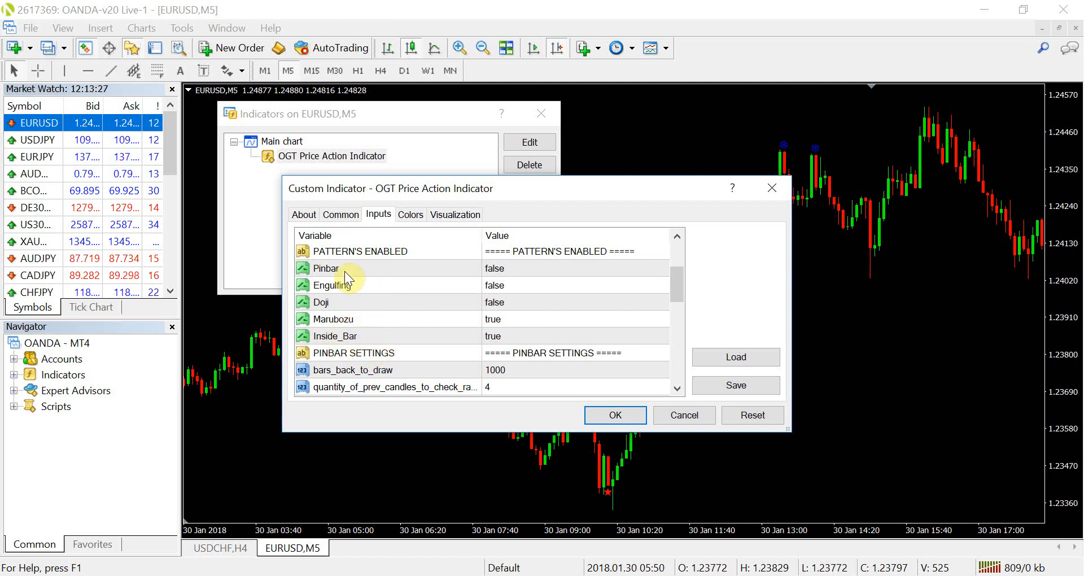
mouse_move(369, 275)
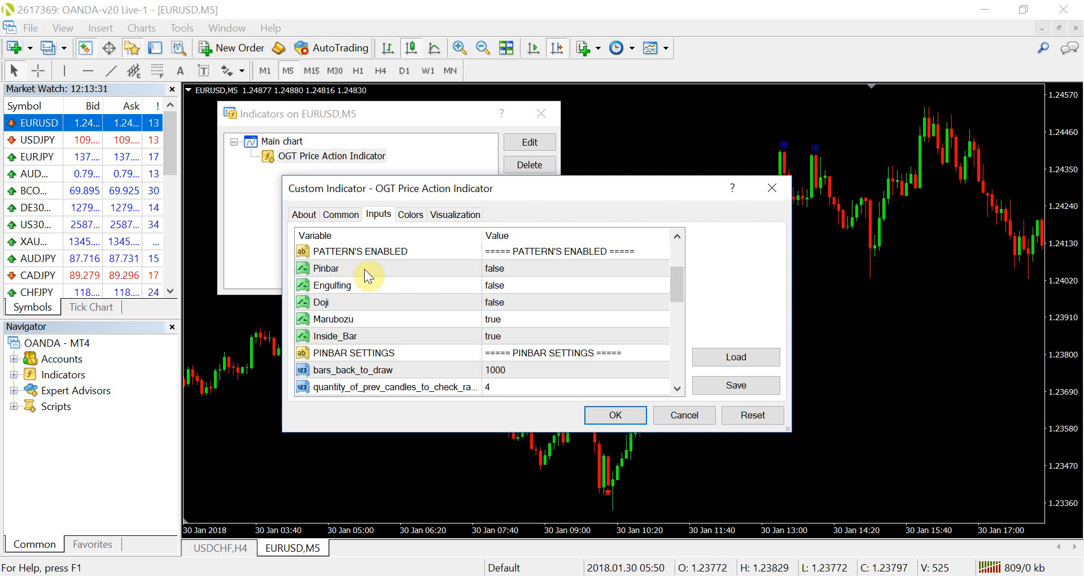
mouse_move(371, 292)
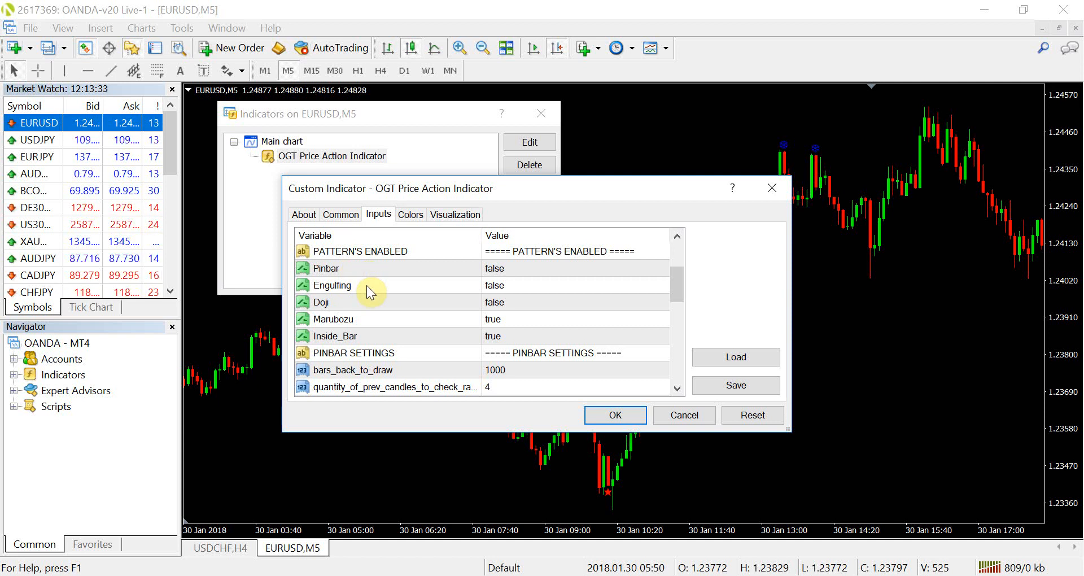
mouse_move(370, 306)
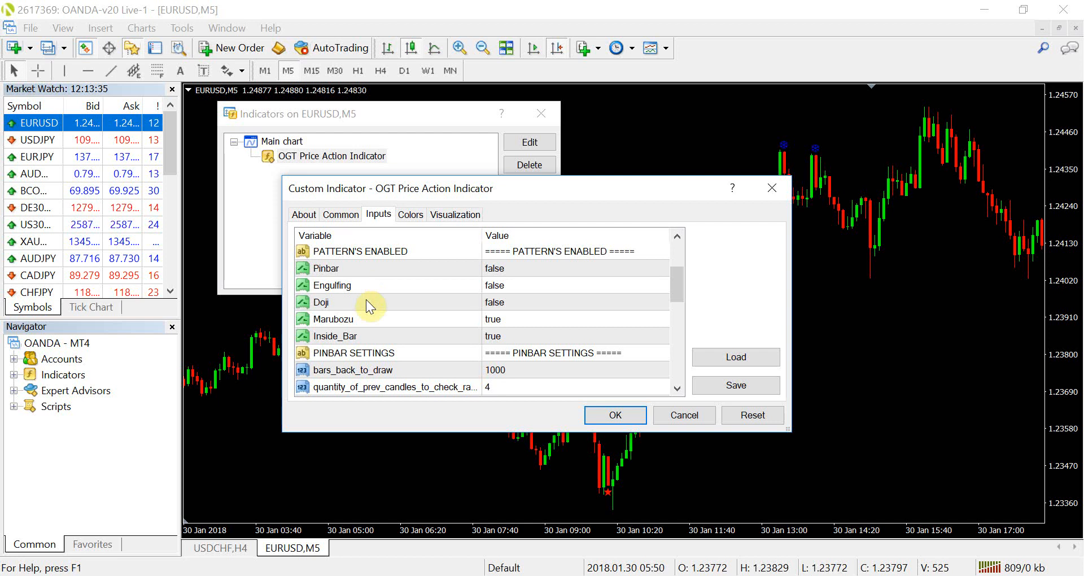
mouse_move(363, 313)
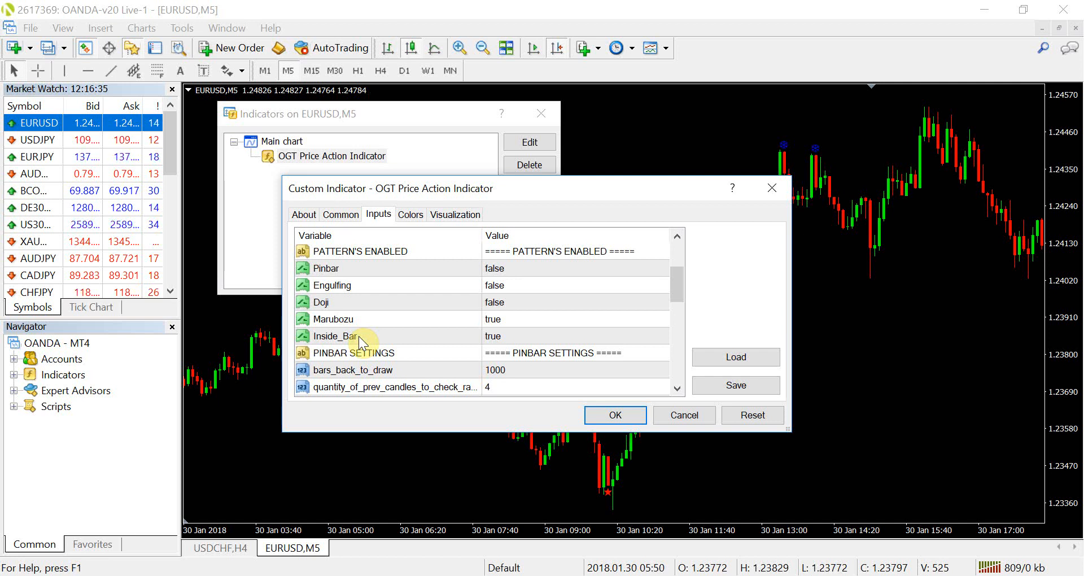
scroll(down, 3)
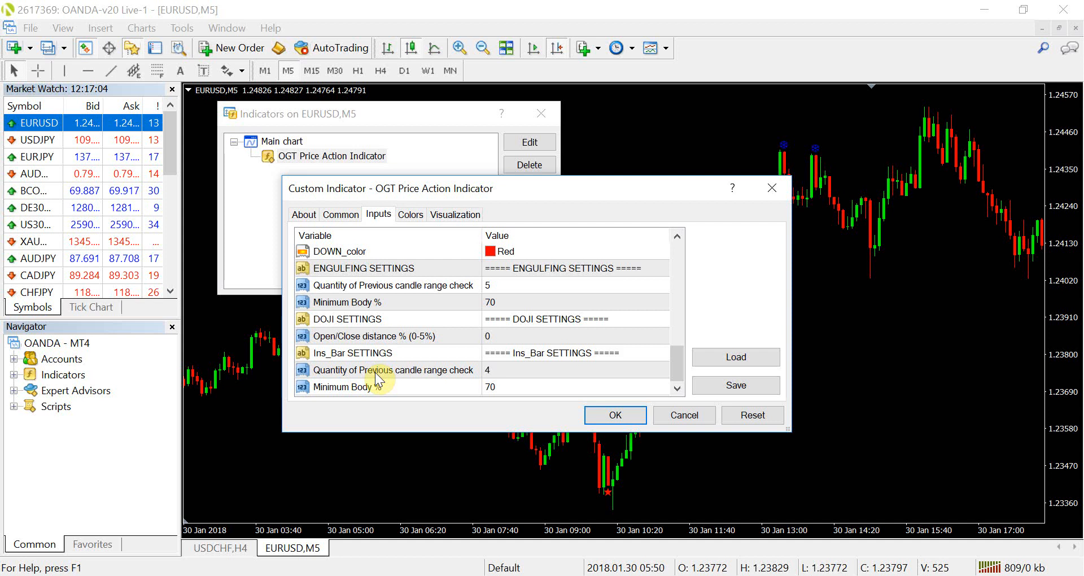
mouse_move(508, 376)
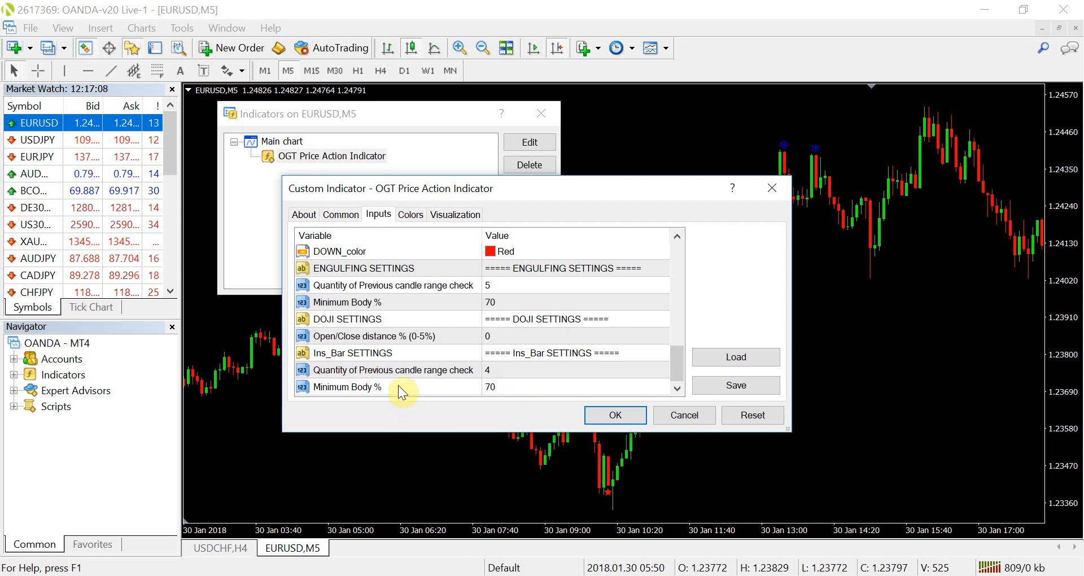
mouse_move(449, 393)
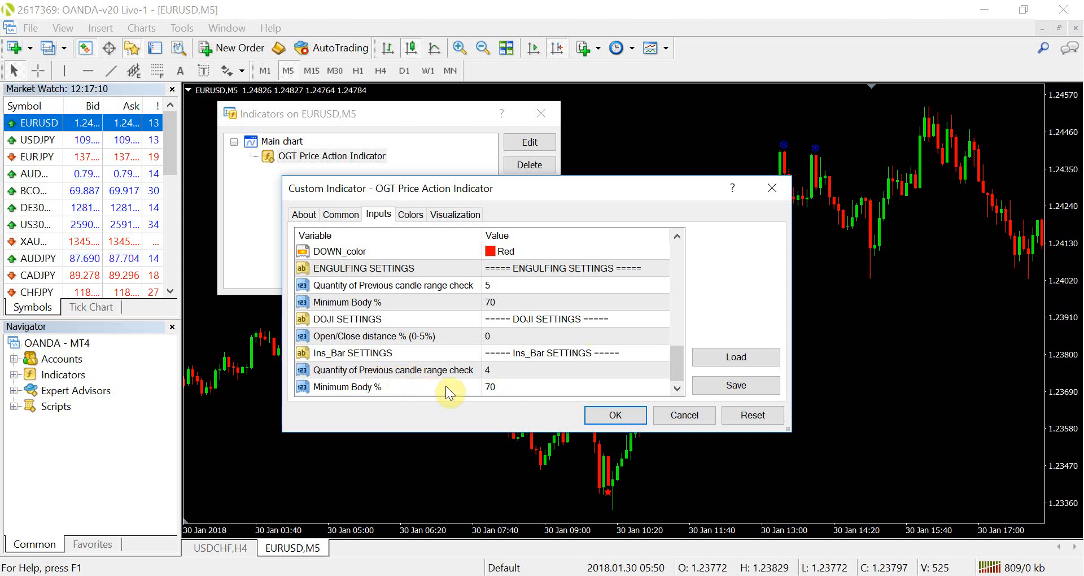
mouse_move(501, 399)
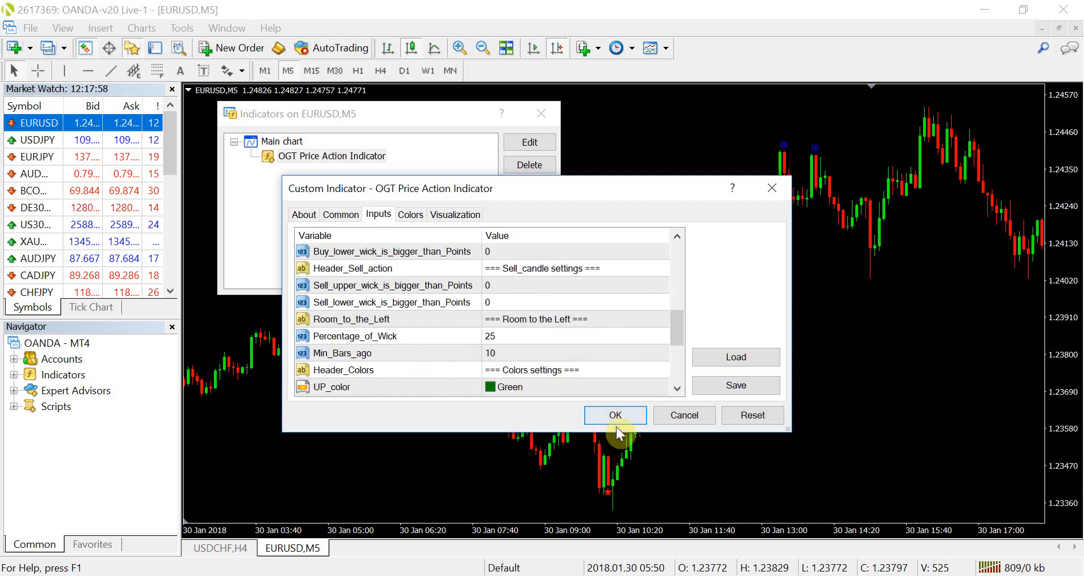
Confirm the Custom Indicator settings and close the Indicators on EURUSD,M5 list
click(614, 415)
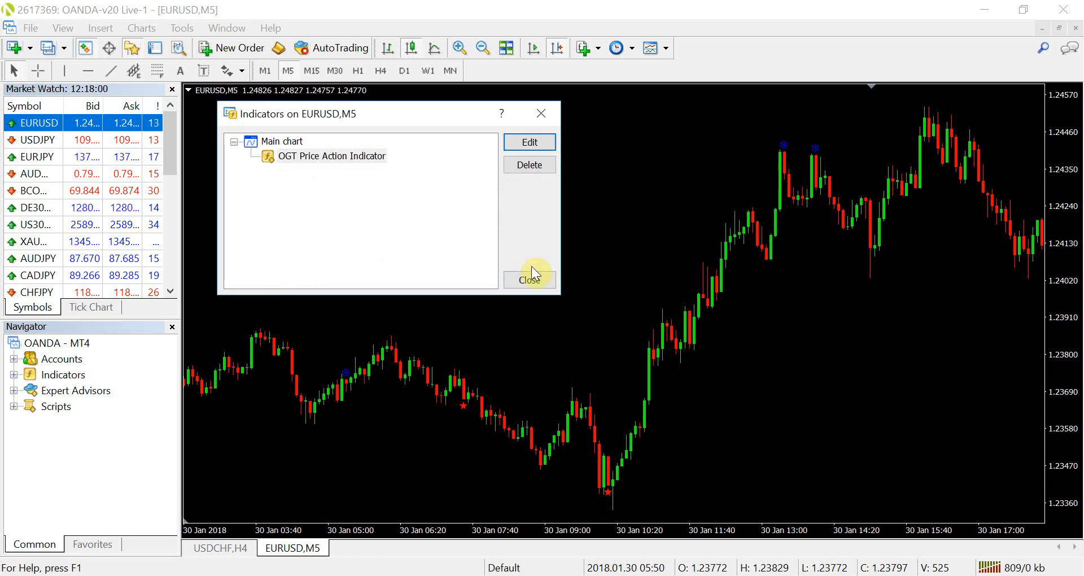
click(529, 280)
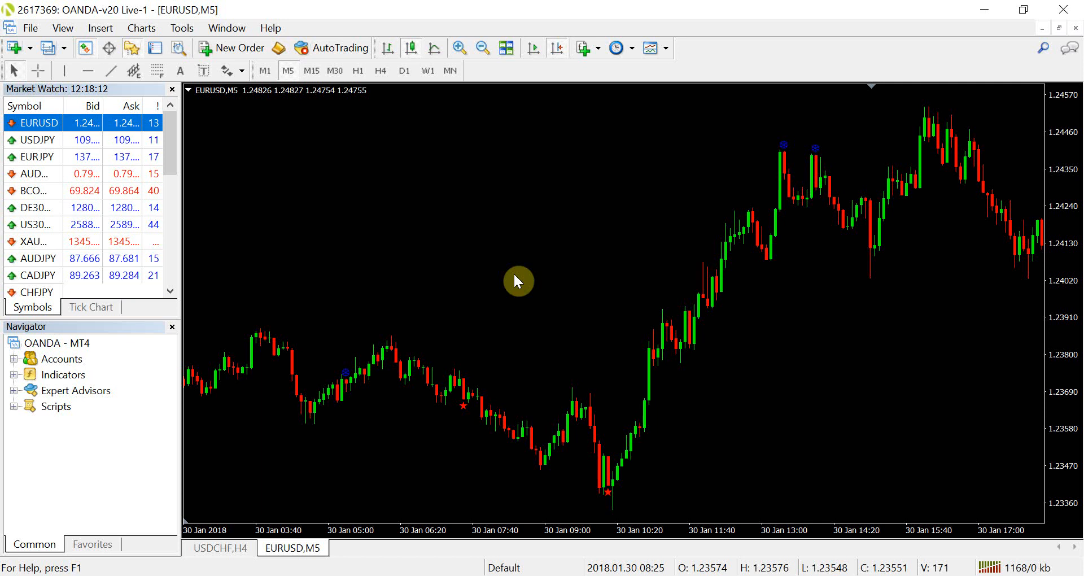
mouse_move(439, 366)
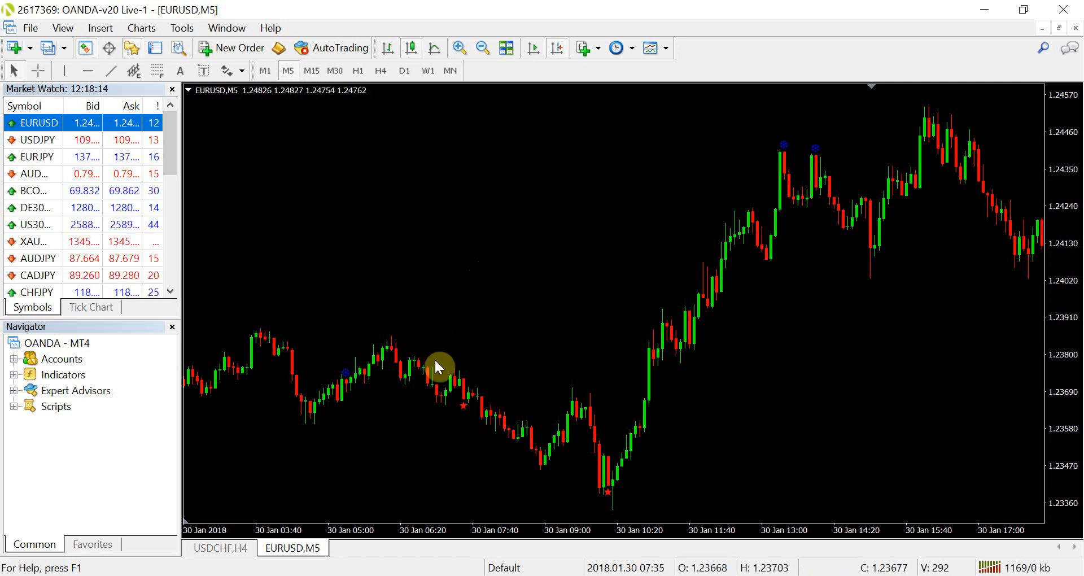
mouse_move(505, 237)
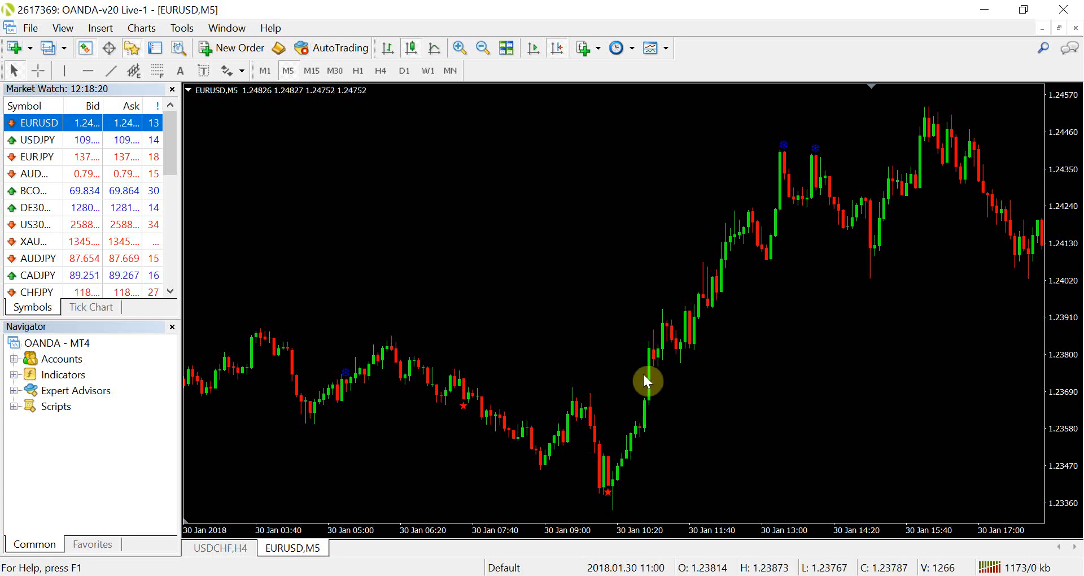
mouse_move(494, 479)
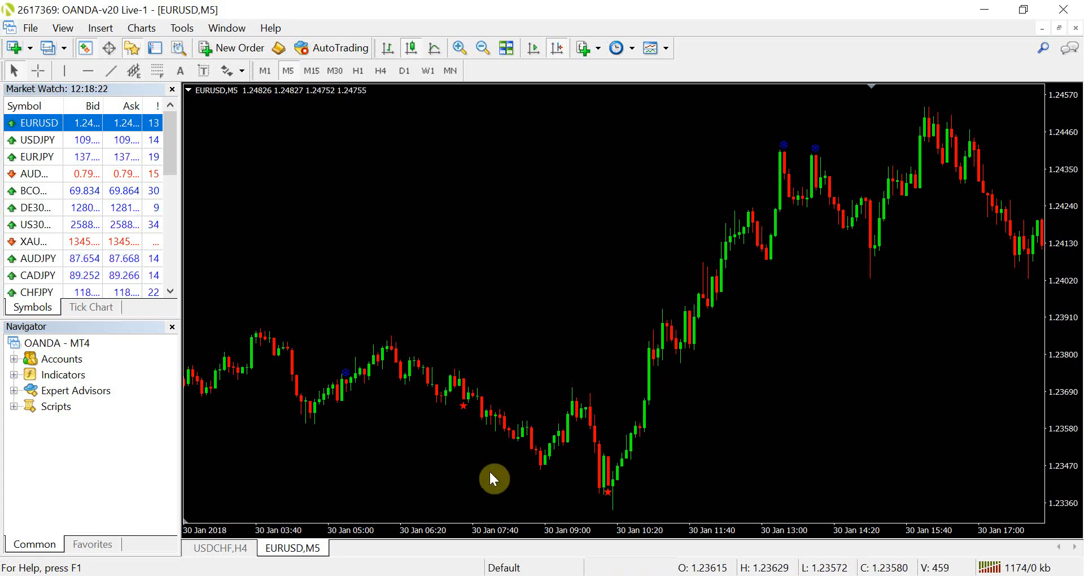
mouse_move(567, 440)
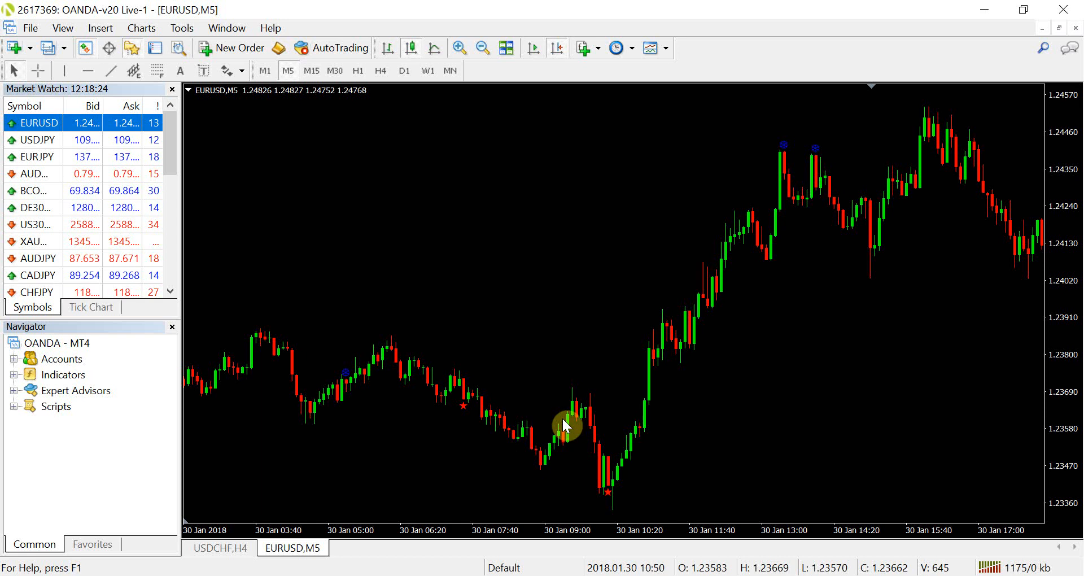
mouse_move(495, 466)
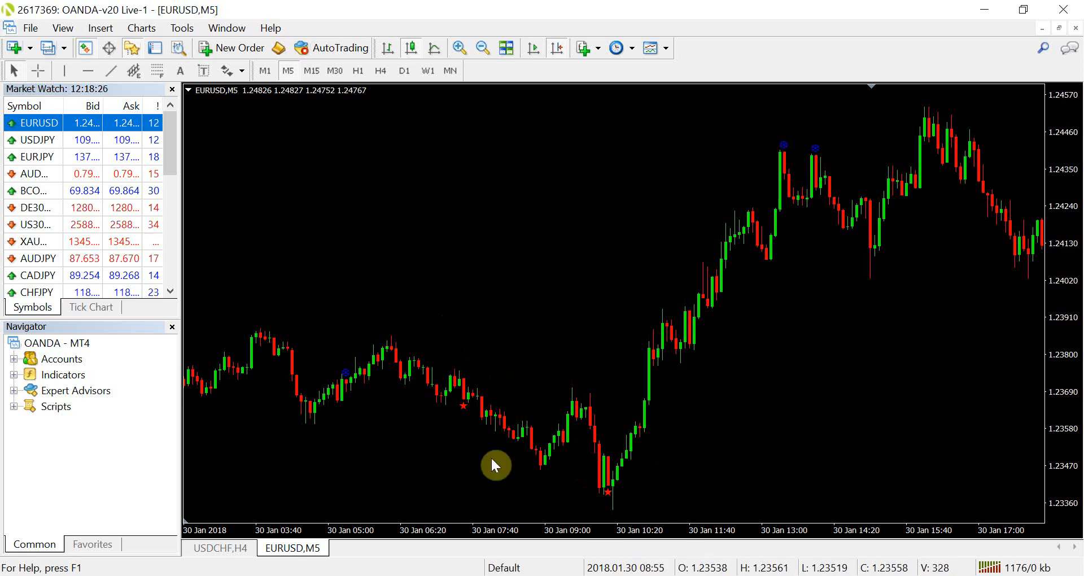
mouse_move(526, 287)
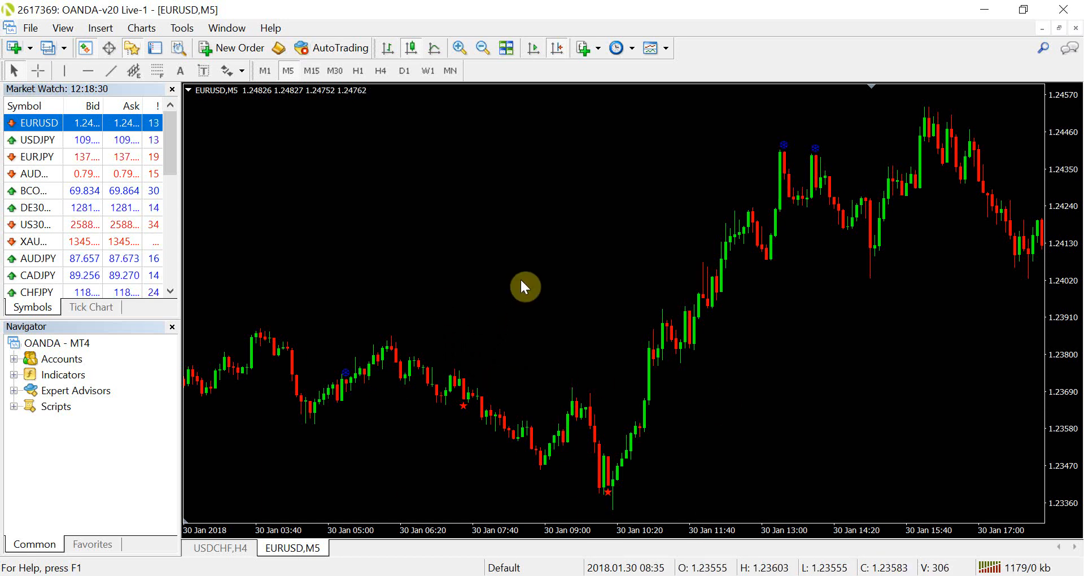
mouse_move(401, 357)
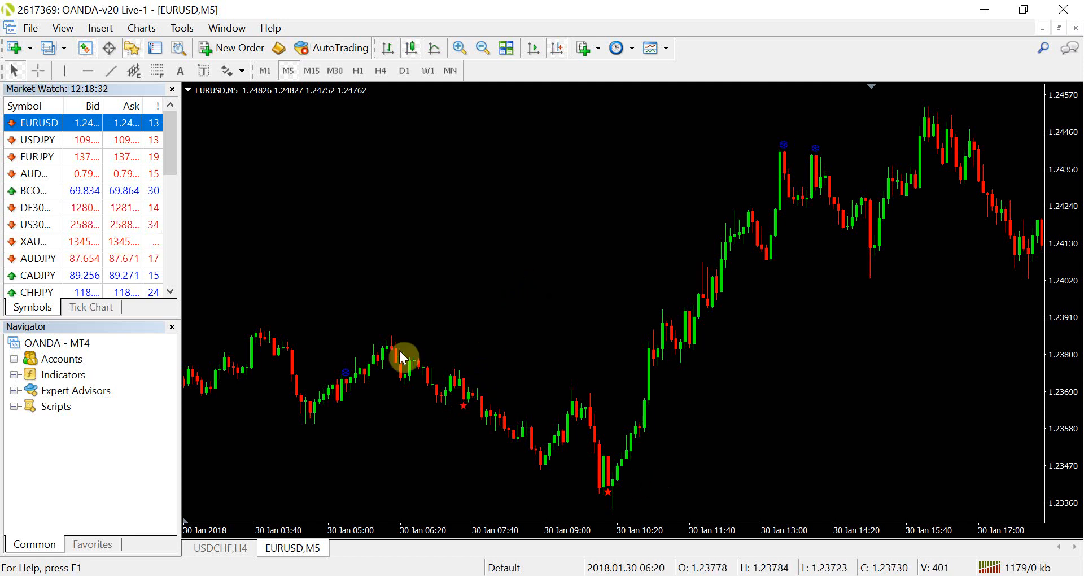
mouse_move(520, 194)
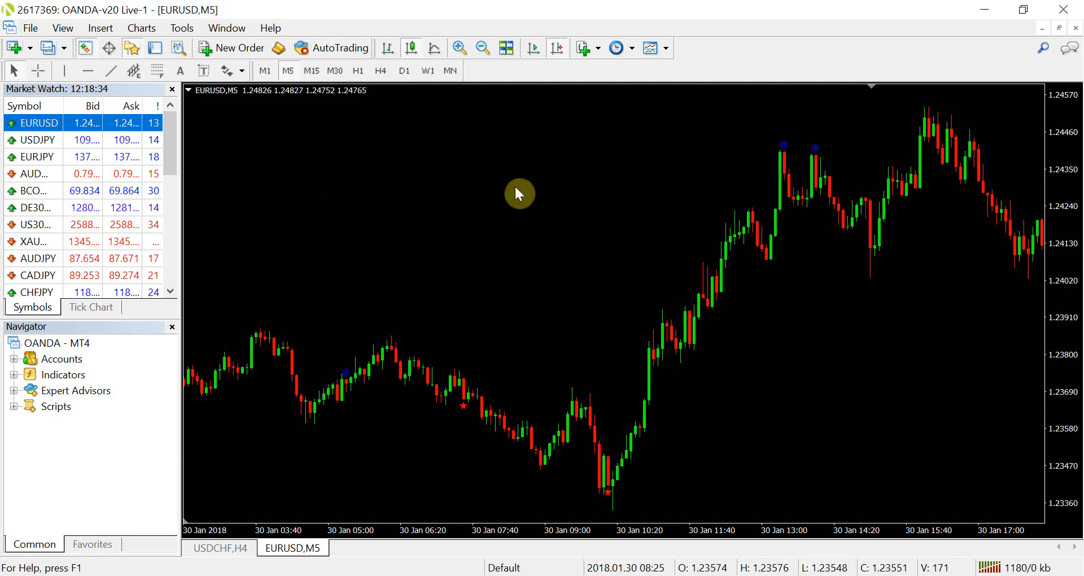
mouse_move(858, 407)
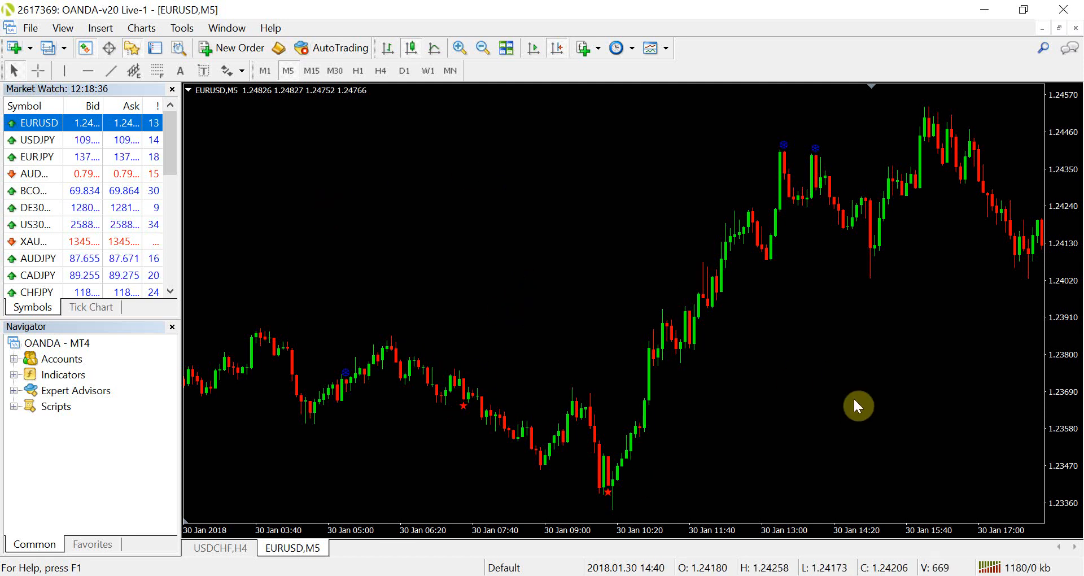
Zoom in twice on the EURUSD M5 chart around the pattern markers
click(458, 48)
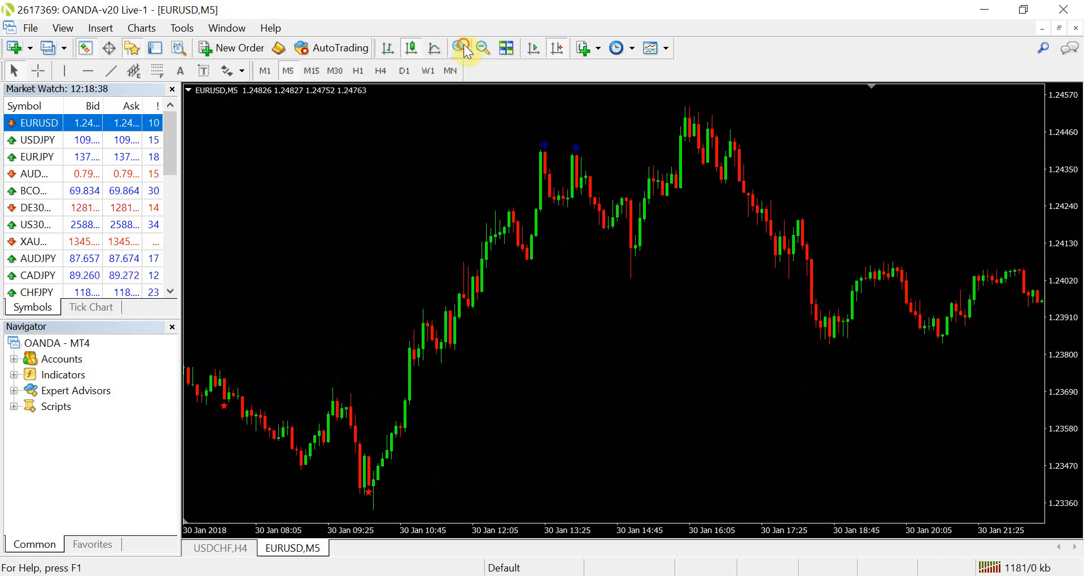
click(459, 47)
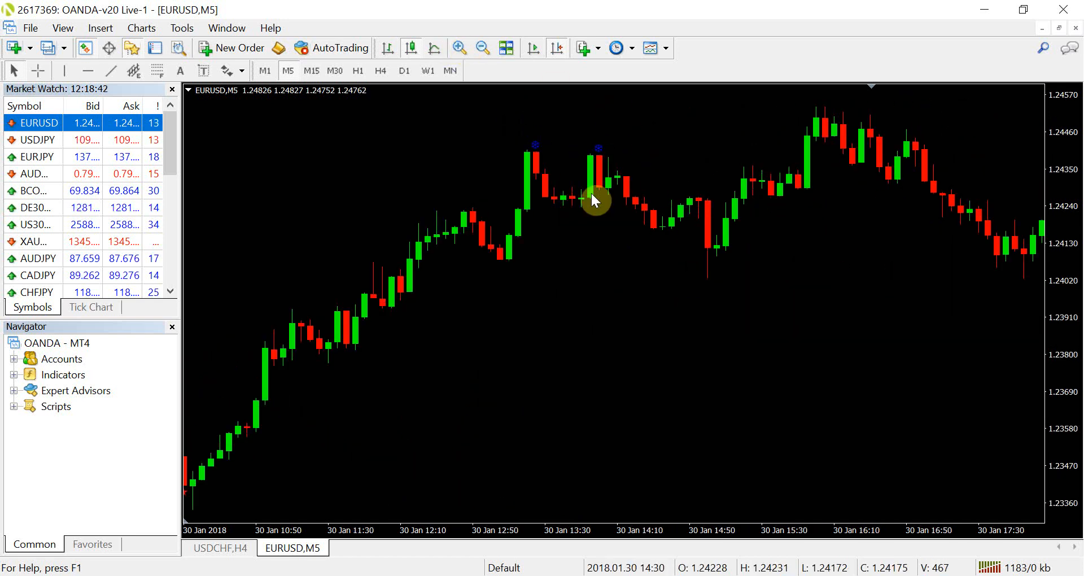
mouse_move(538, 268)
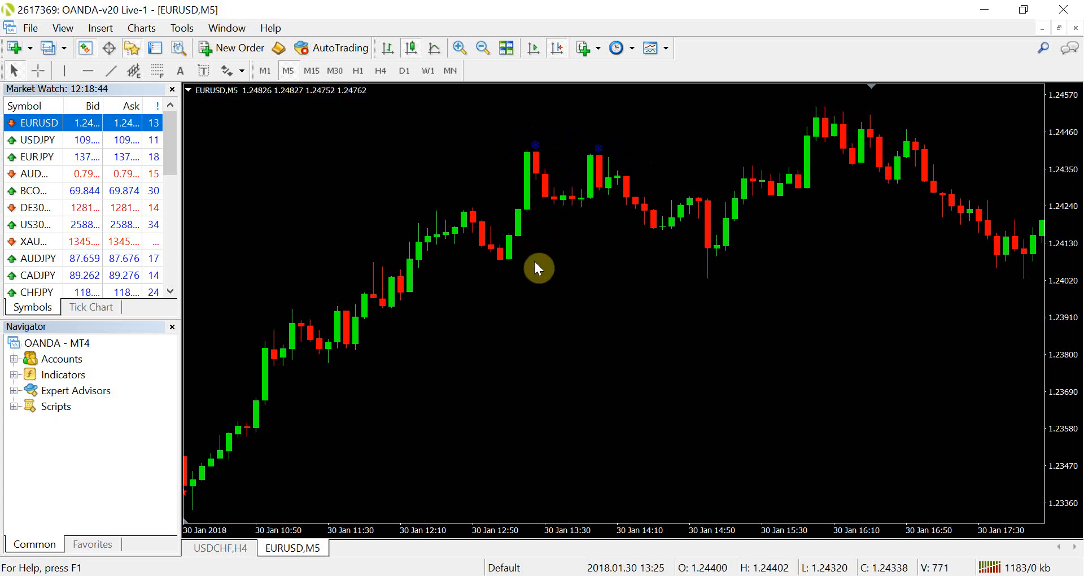
Set Ins_Bar_arrow_distance_Points to 60 via the chart's Indicators List and apply it
right_click(537, 269)
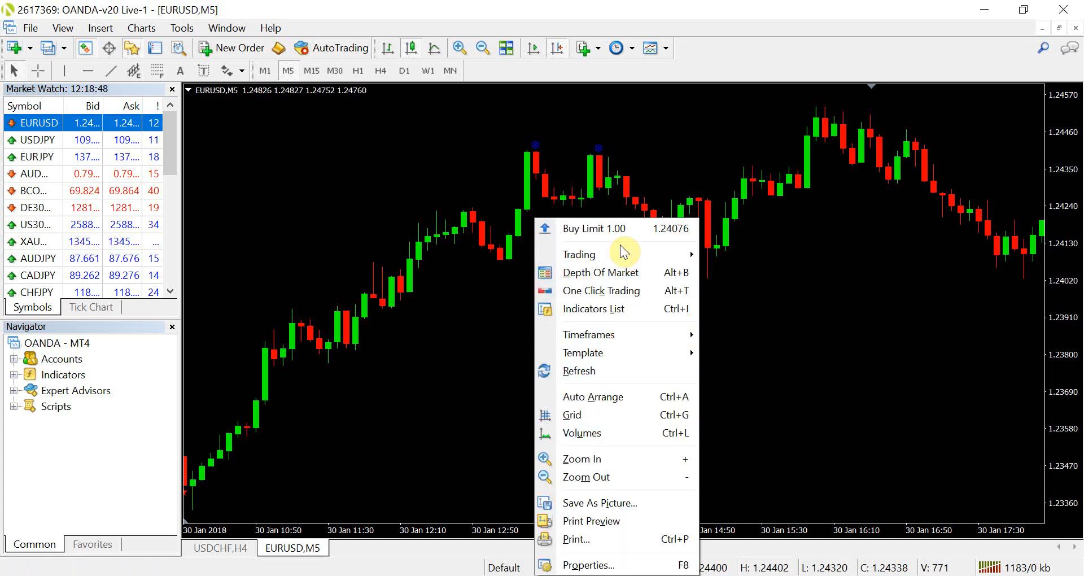
mouse_move(757, 318)
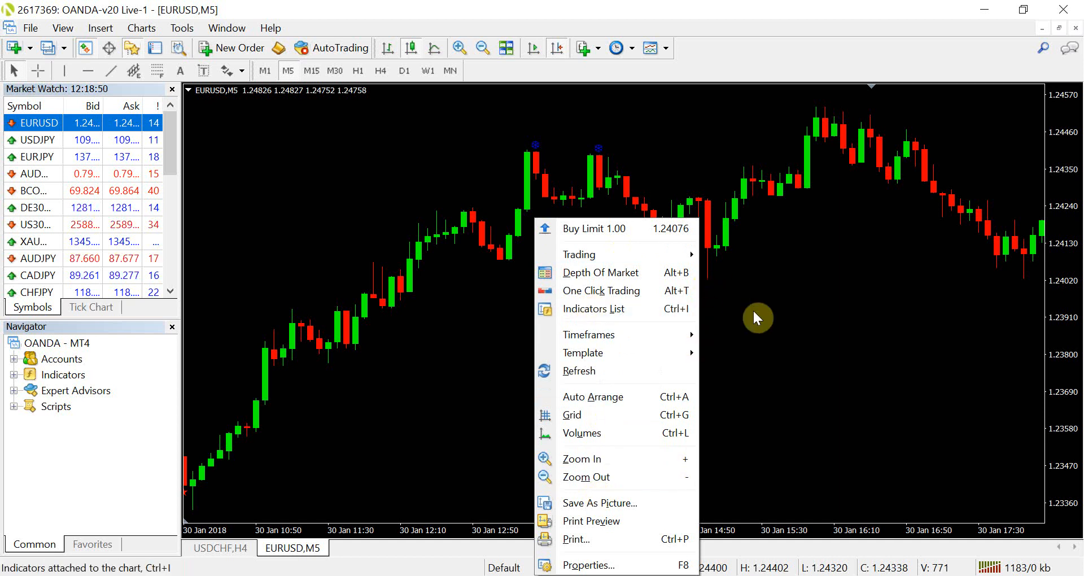
click(593, 309)
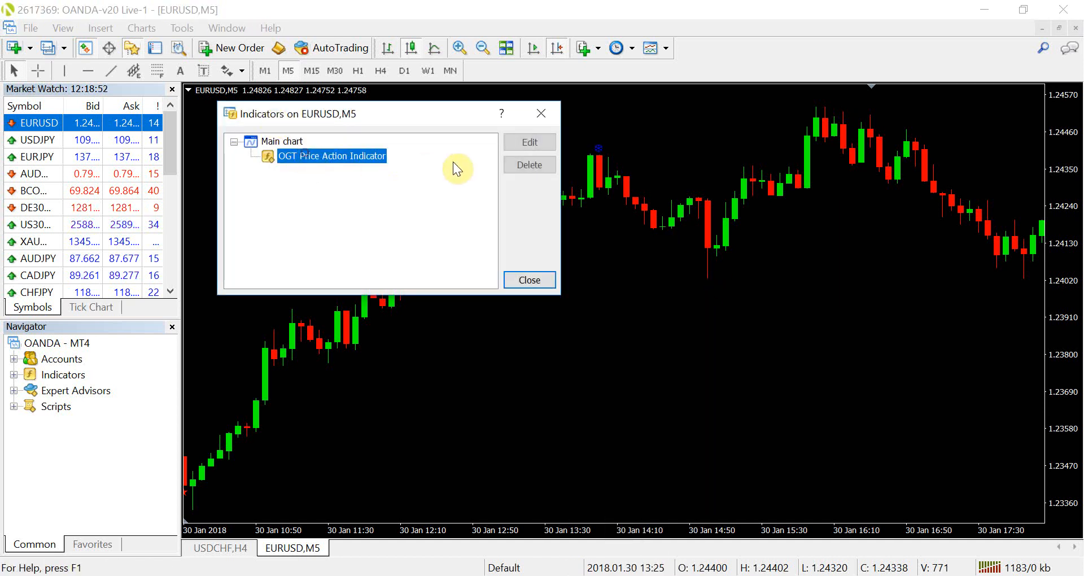
click(529, 142)
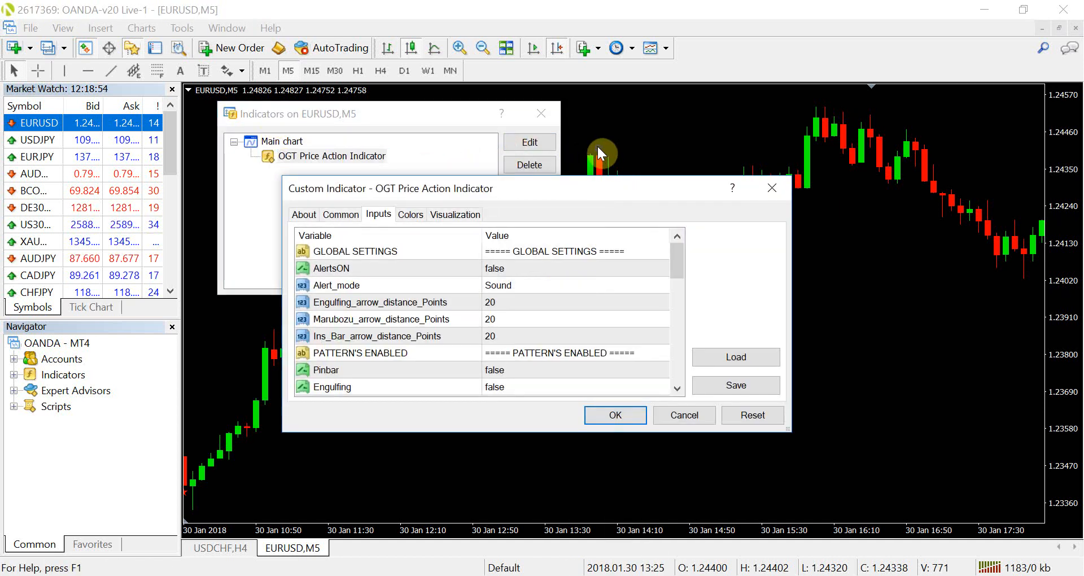
mouse_move(571, 212)
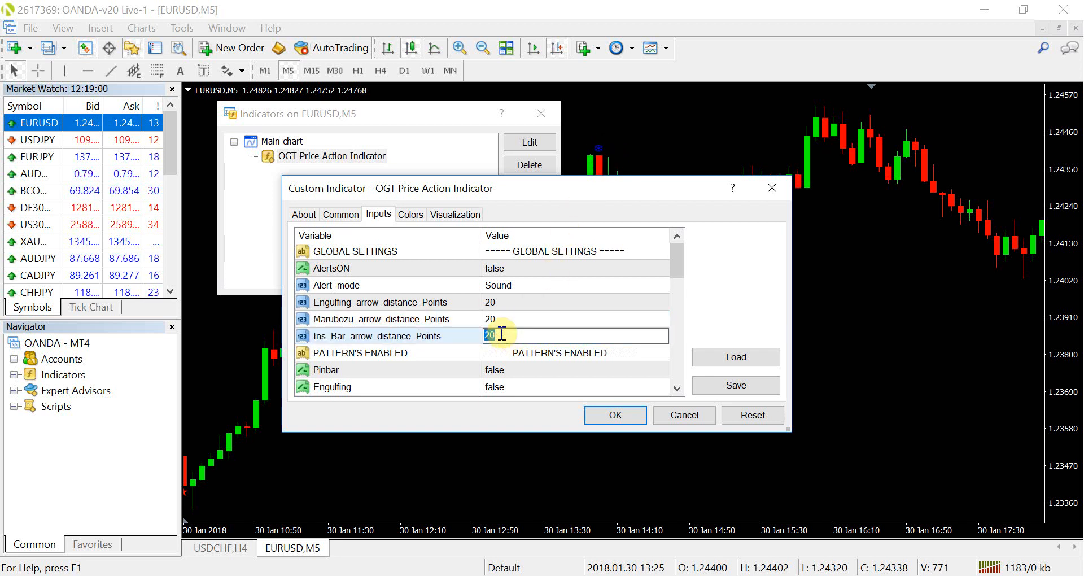
text(60)
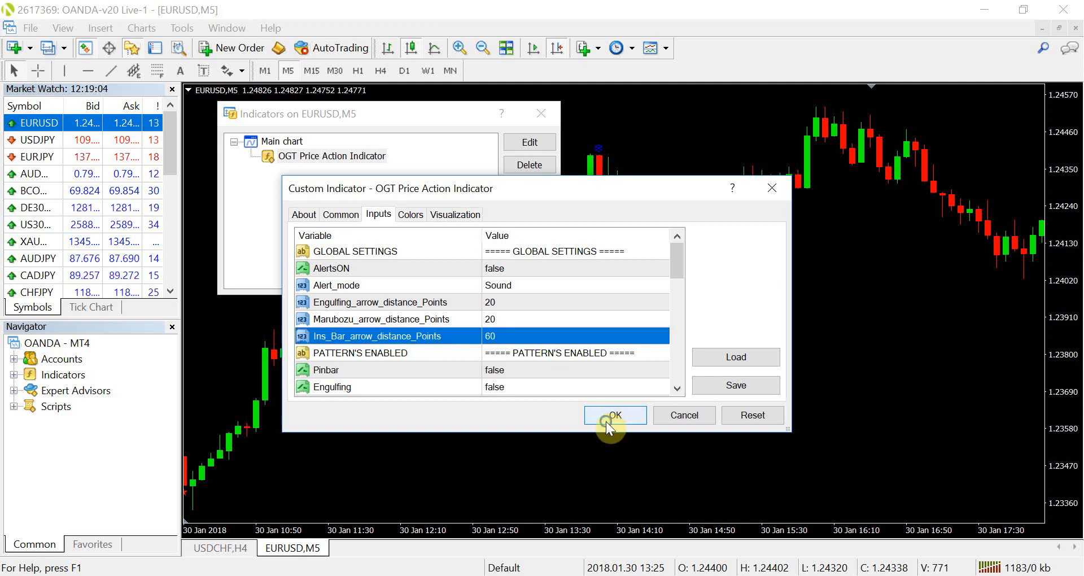
click(615, 415)
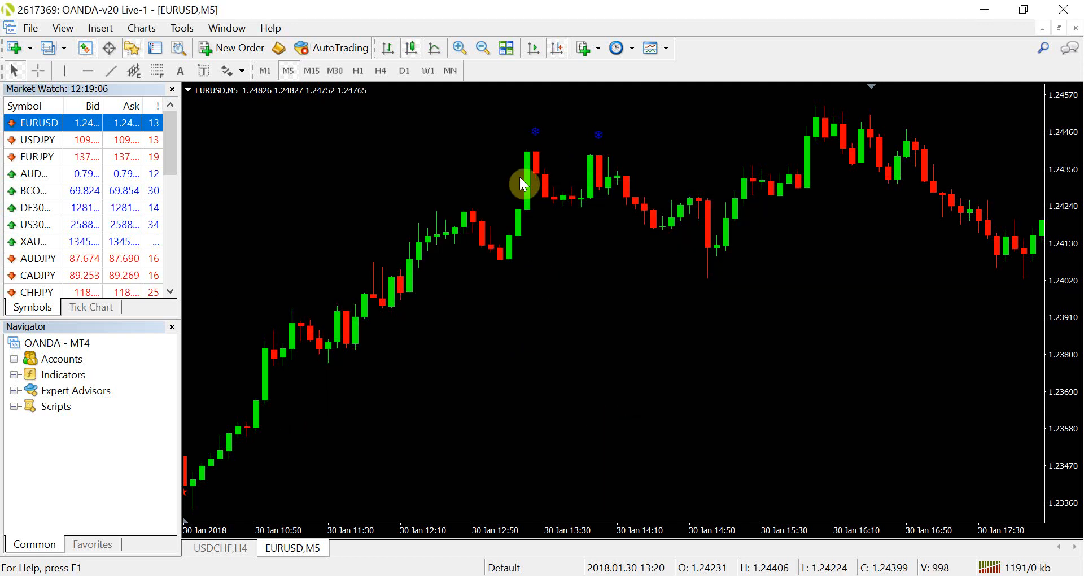
mouse_move(416, 135)
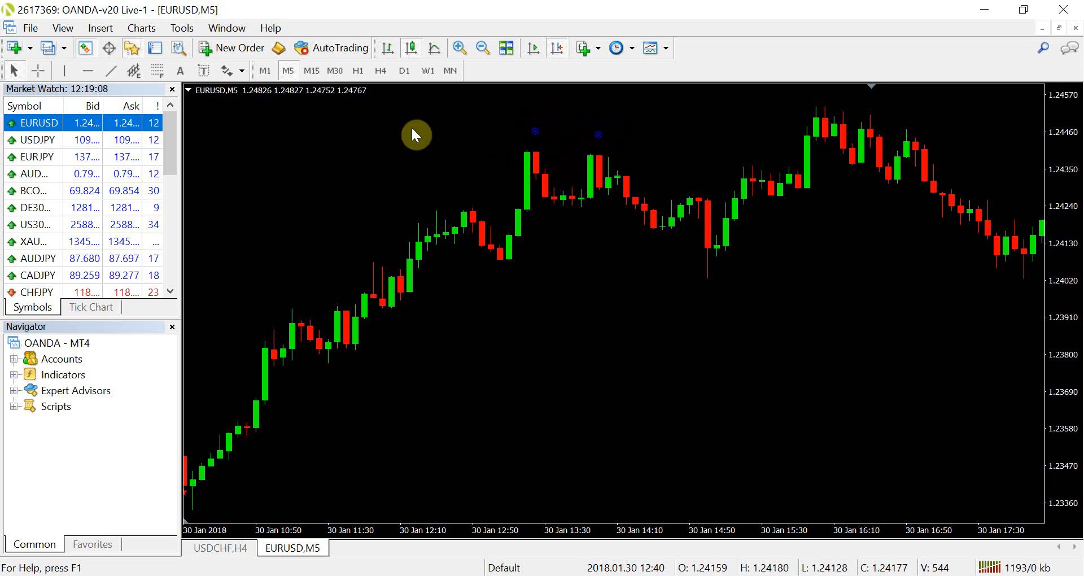
mouse_move(505, 151)
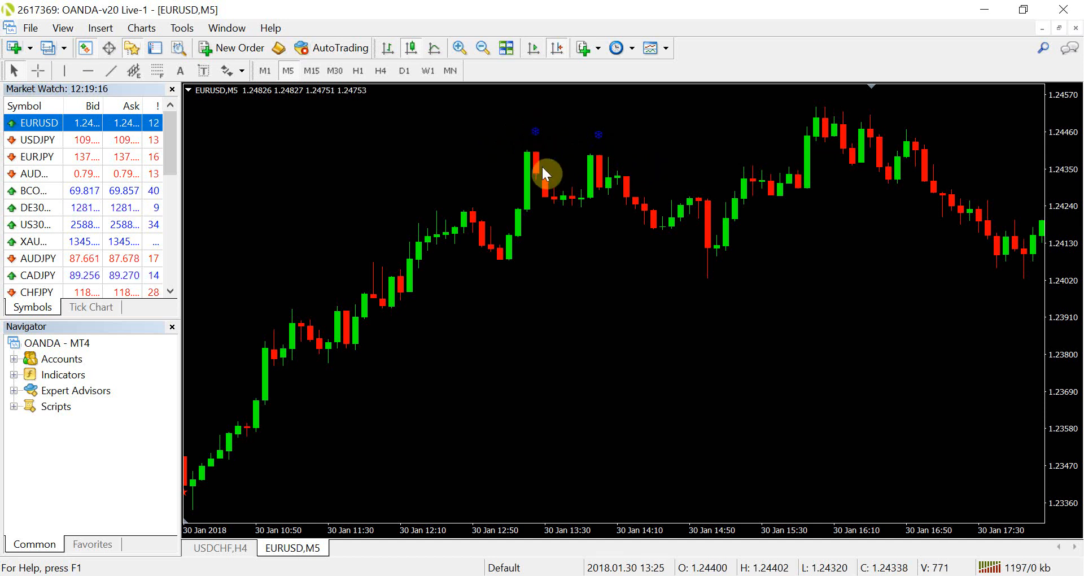
mouse_move(538, 281)
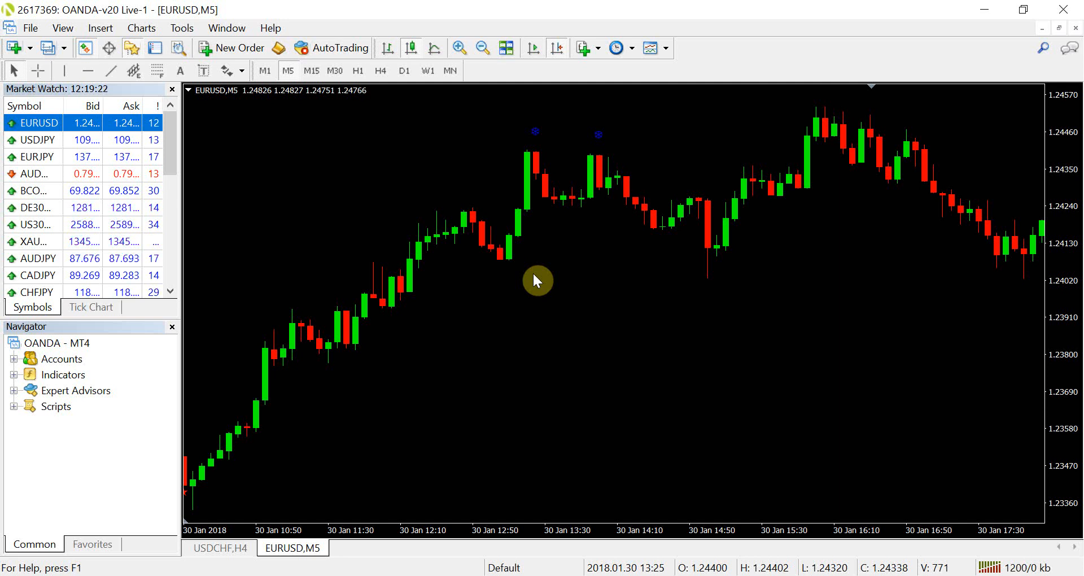
mouse_move(536, 142)
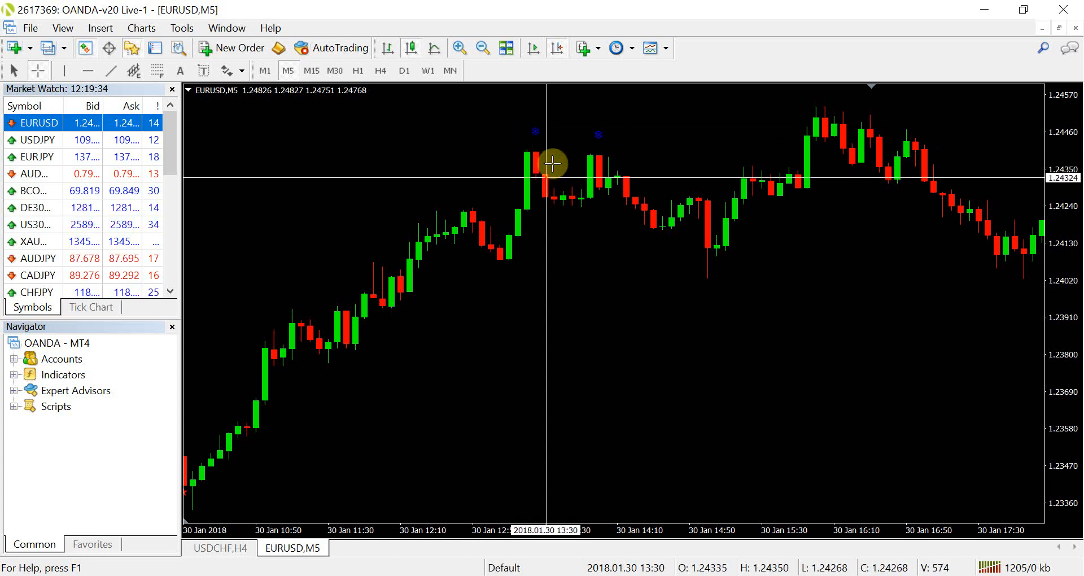
mouse_move(608, 195)
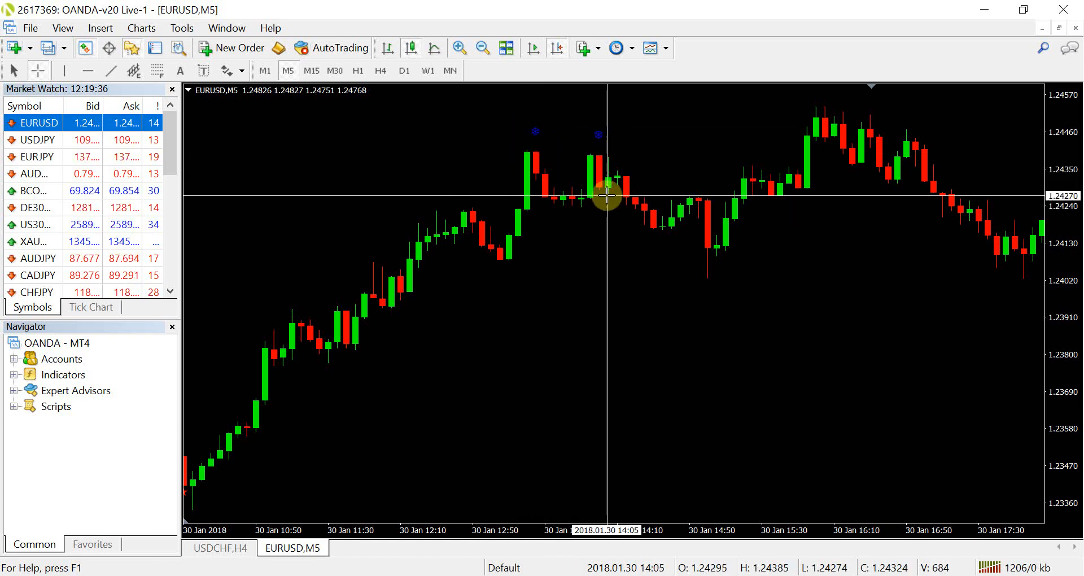
mouse_move(605, 153)
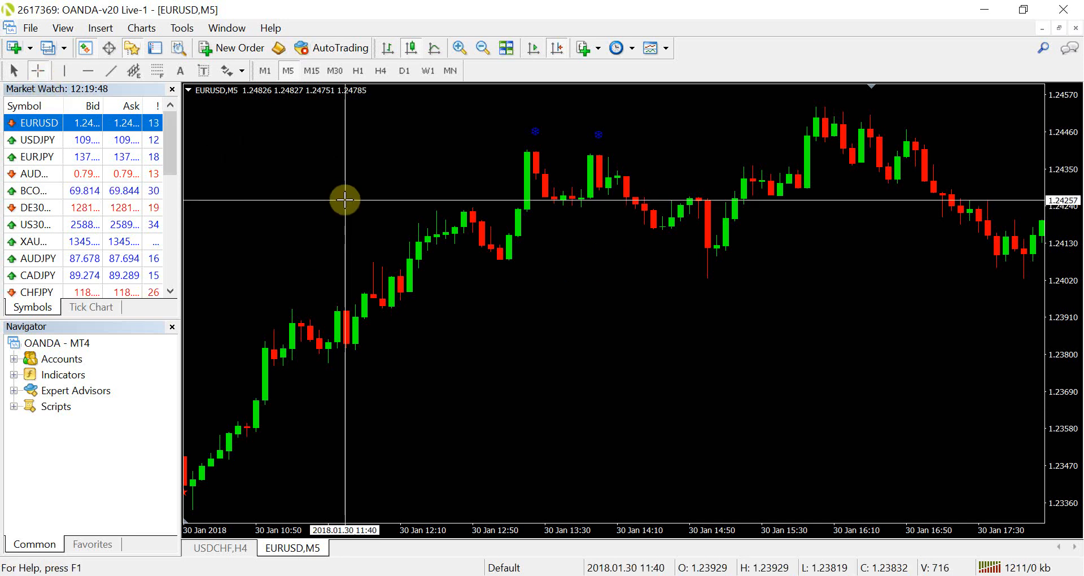
mouse_move(363, 182)
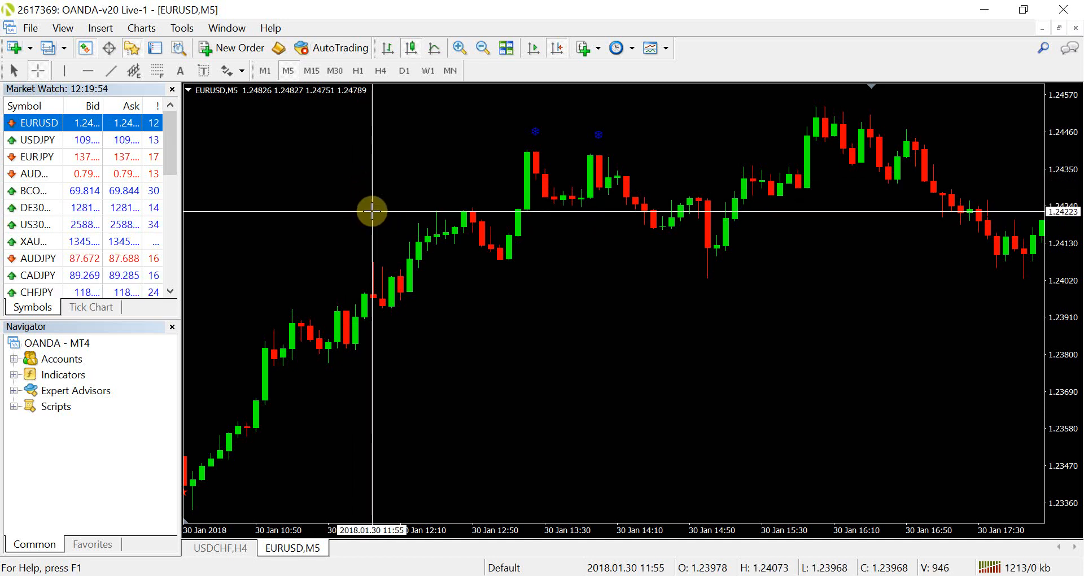
mouse_move(390, 144)
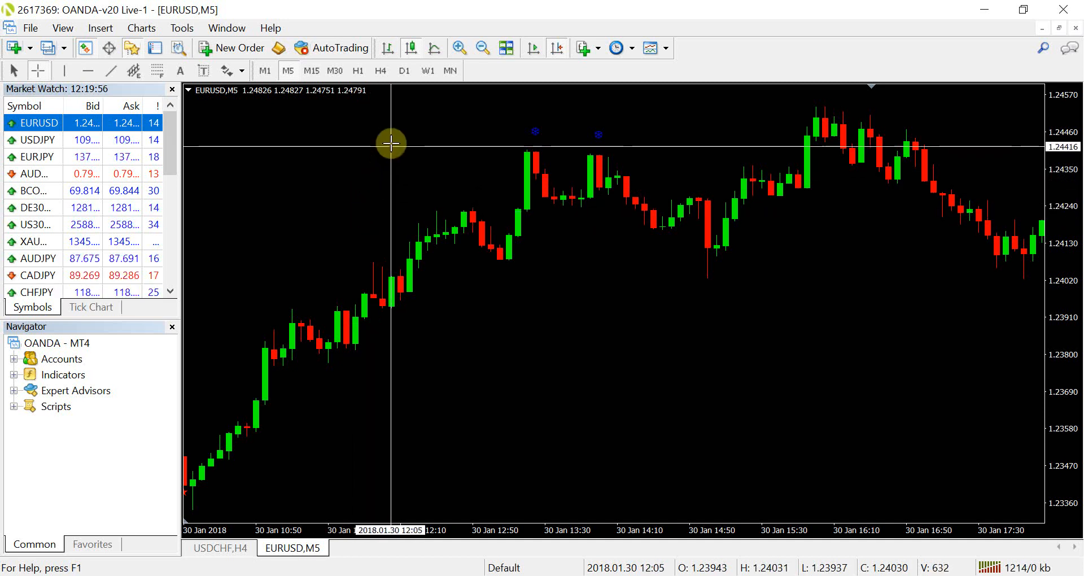
mouse_move(485, 151)
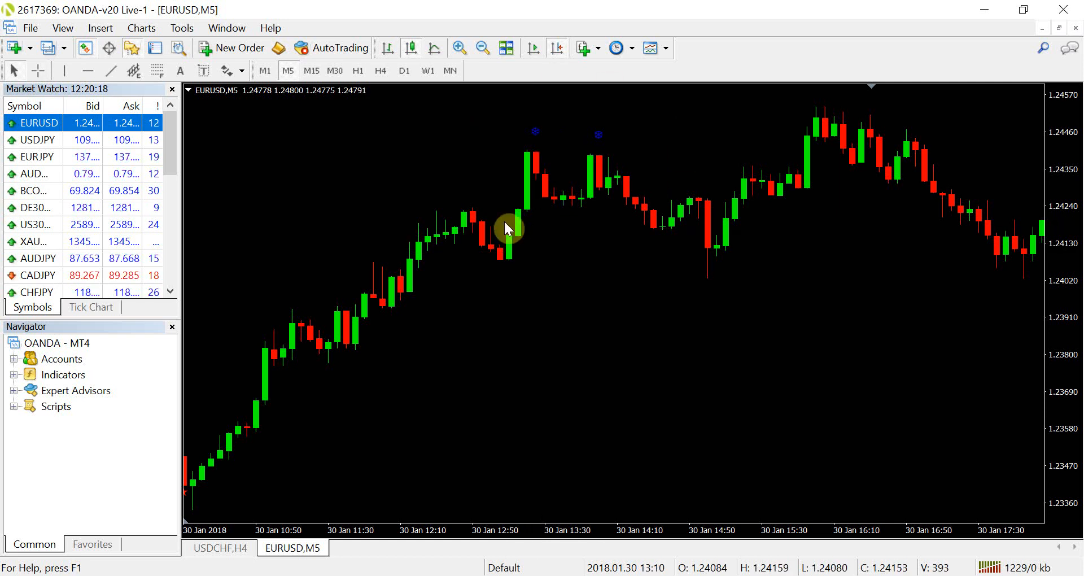
mouse_move(674, 214)
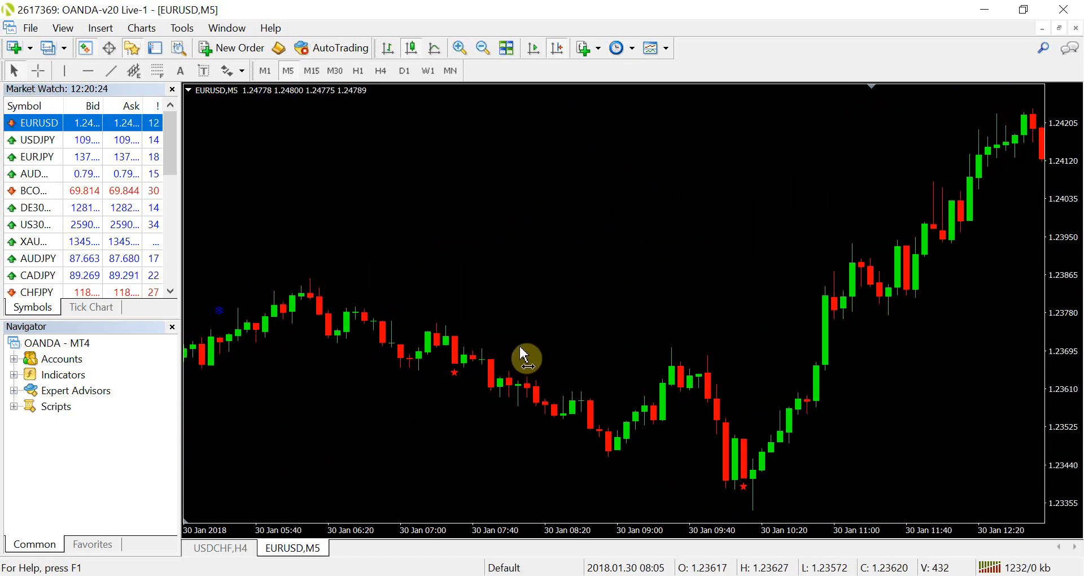
mouse_move(452, 328)
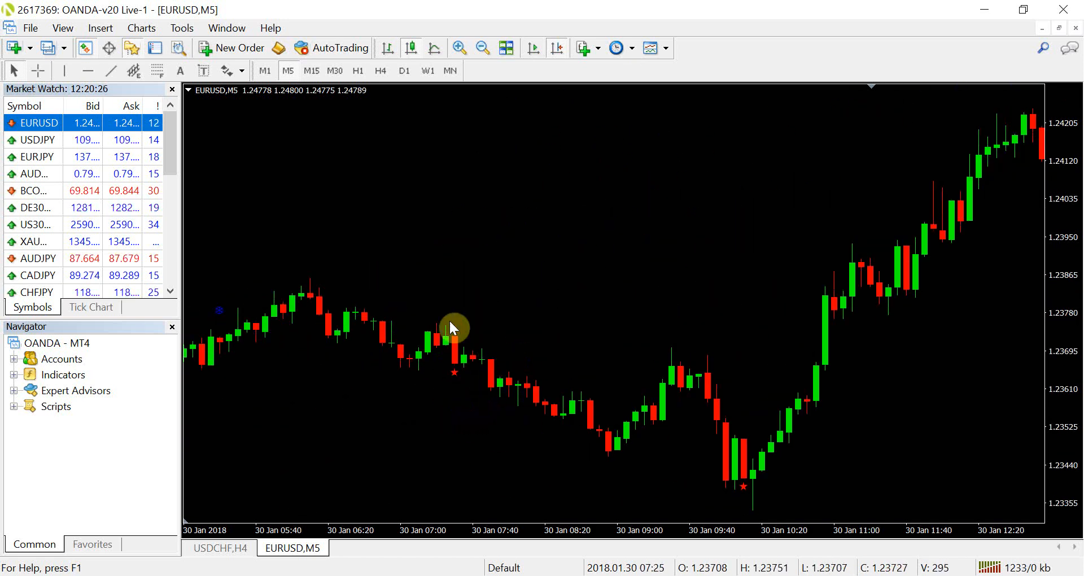
mouse_move(221, 371)
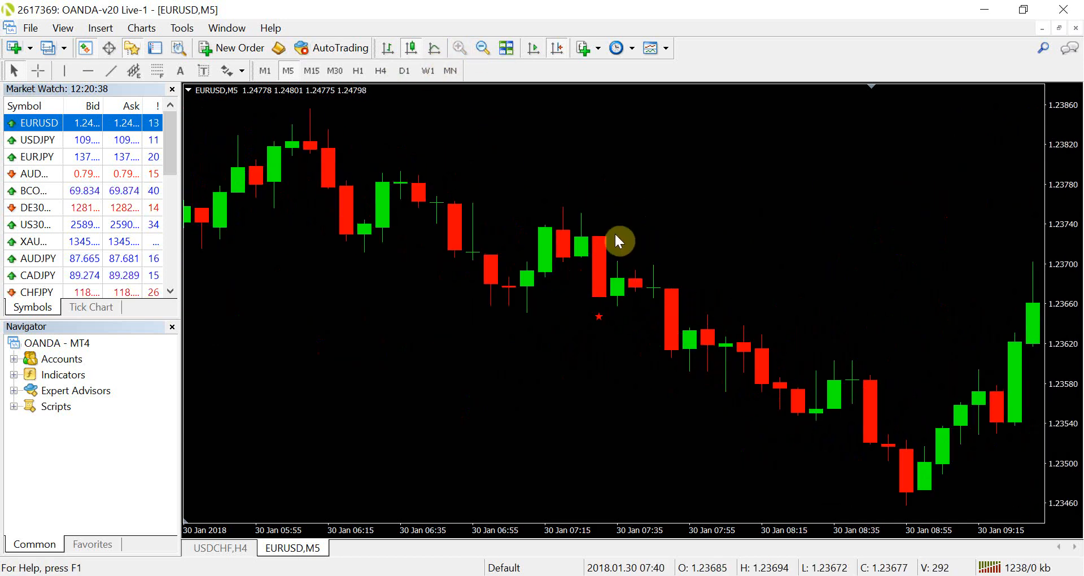
mouse_move(626, 263)
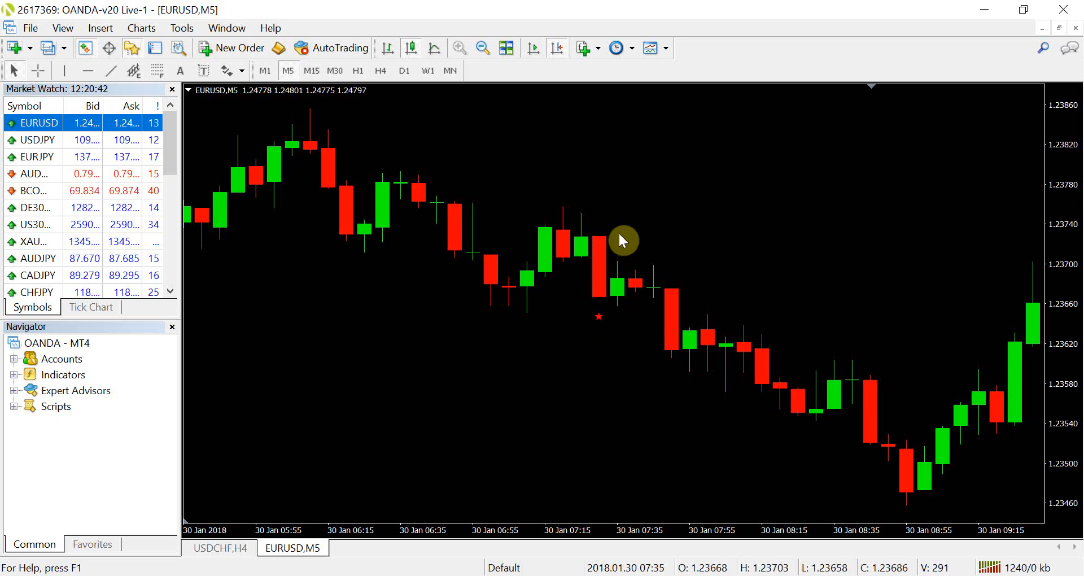
mouse_move(597, 313)
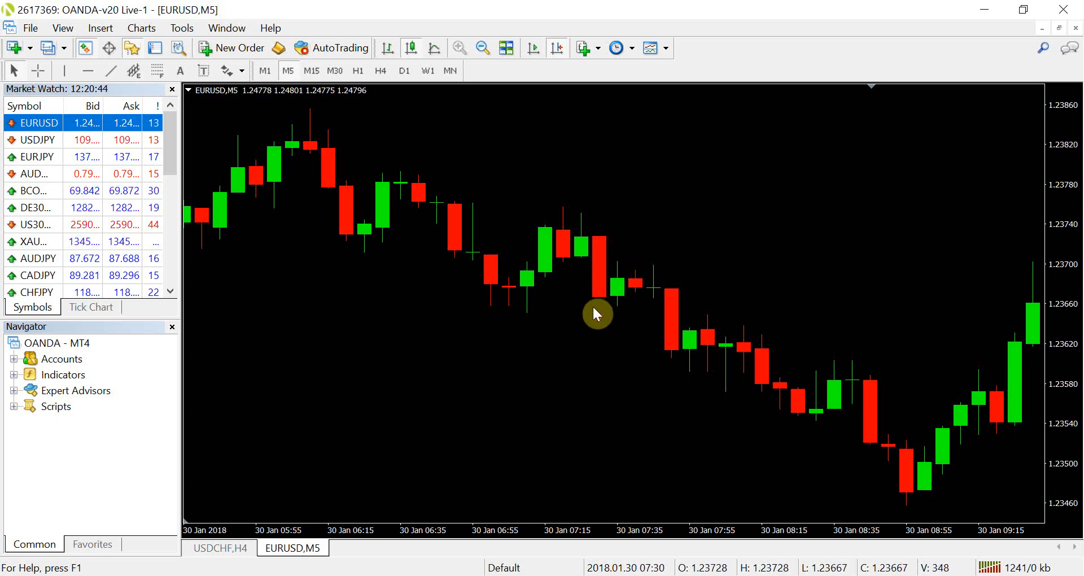
mouse_move(592, 335)
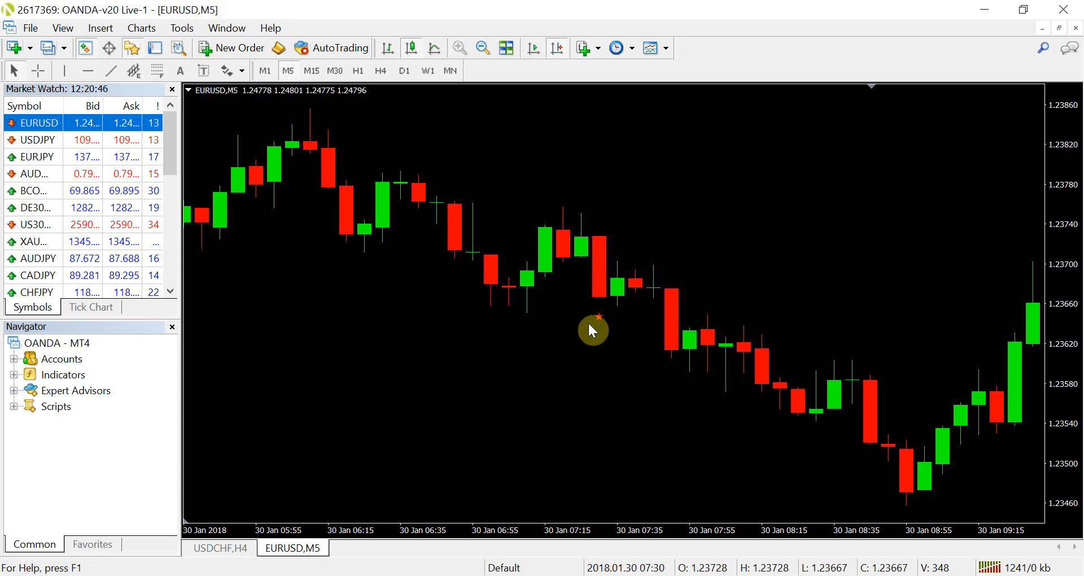
mouse_move(581, 336)
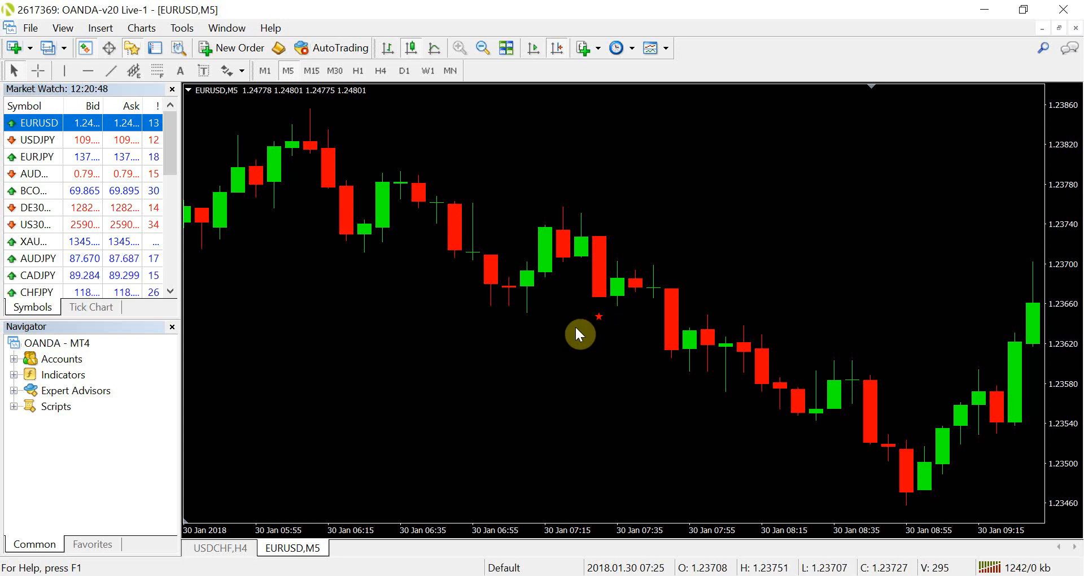
mouse_move(605, 322)
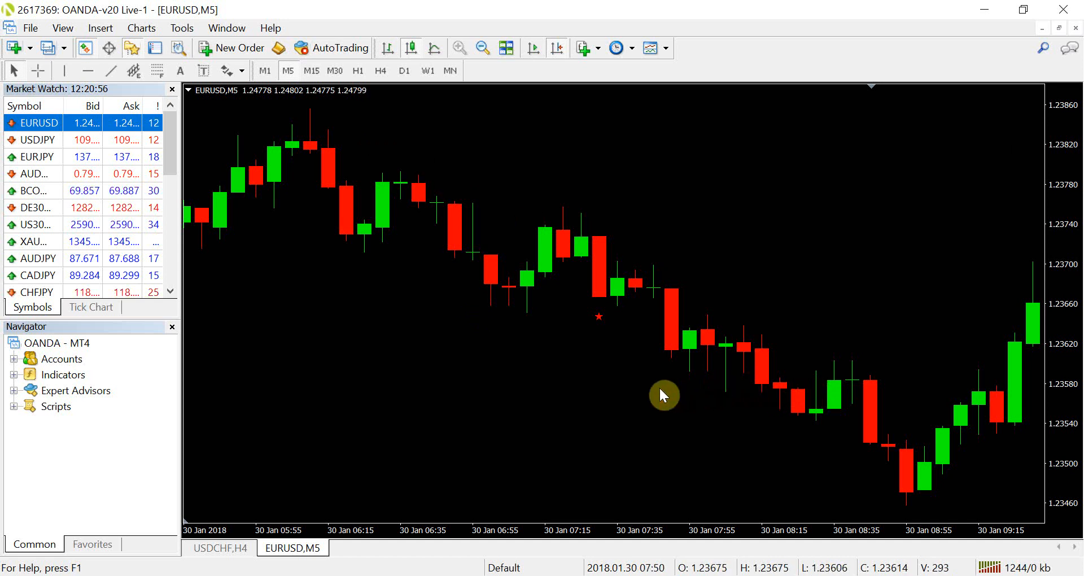
mouse_move(639, 400)
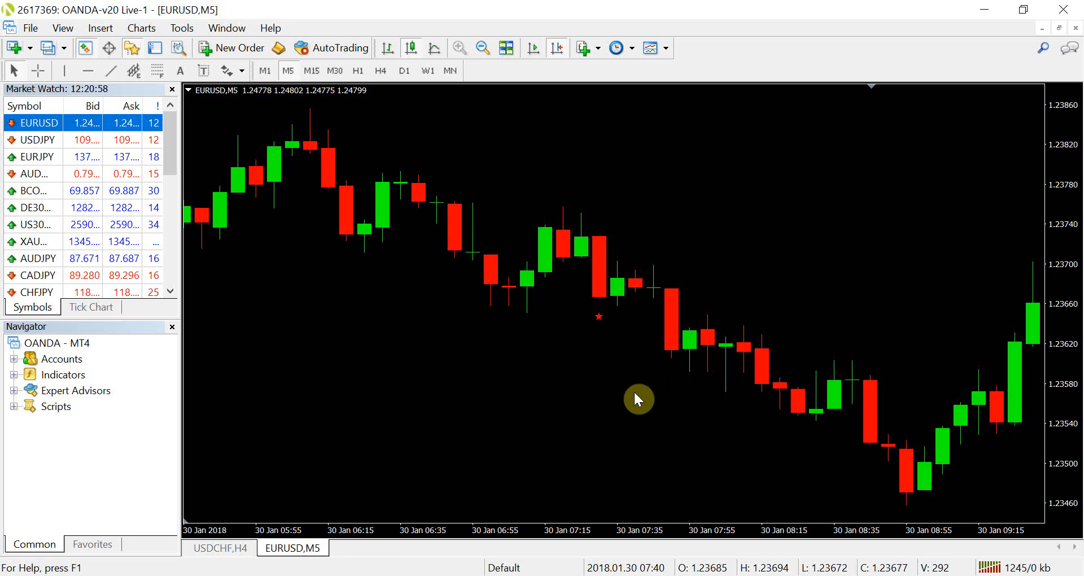
mouse_move(432, 261)
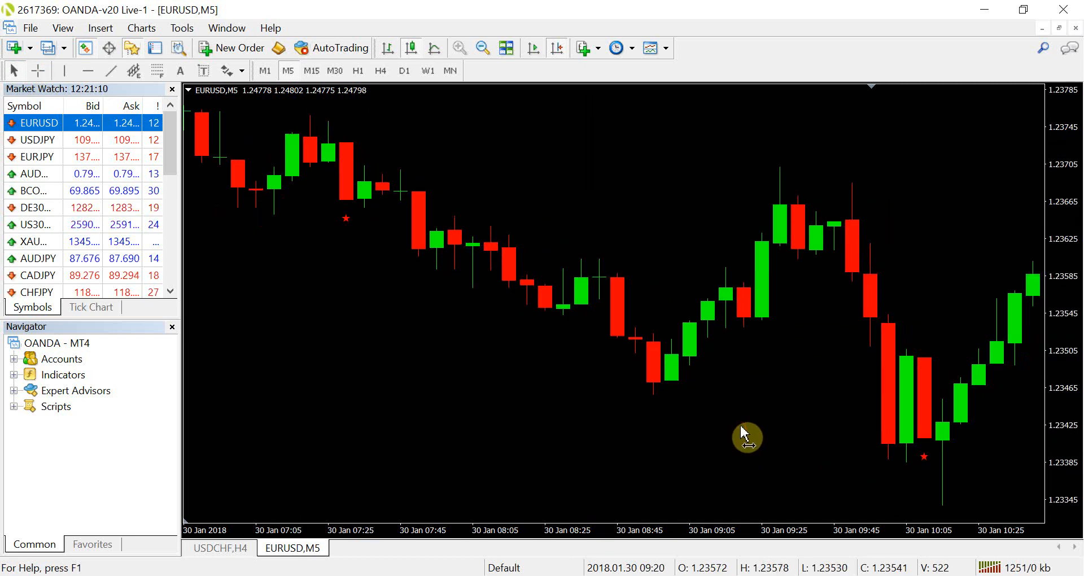
Zoom out twice, then insert Momentum with period 14 on Close
click(484, 47)
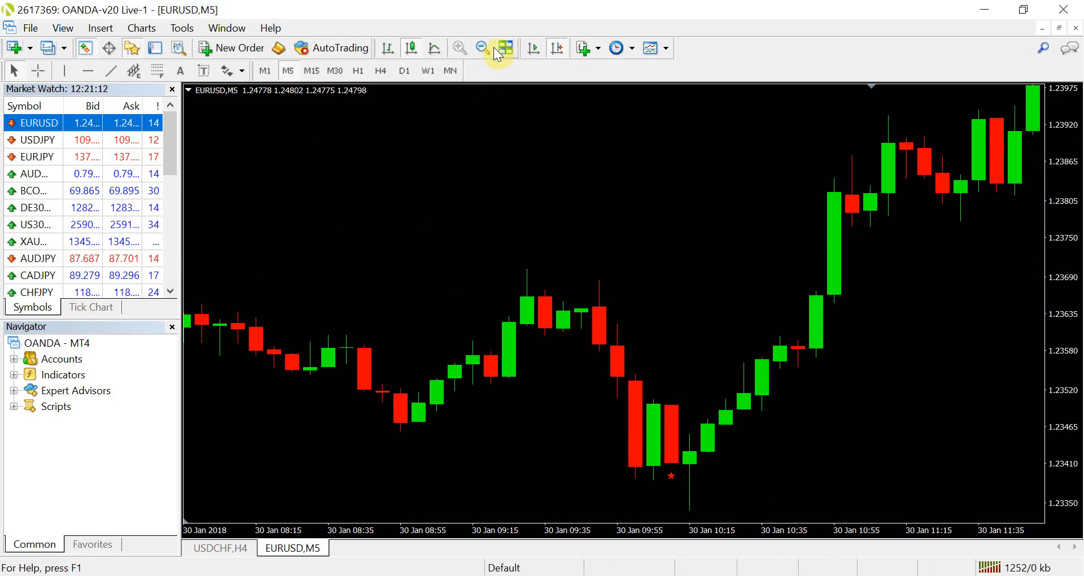
click(483, 47)
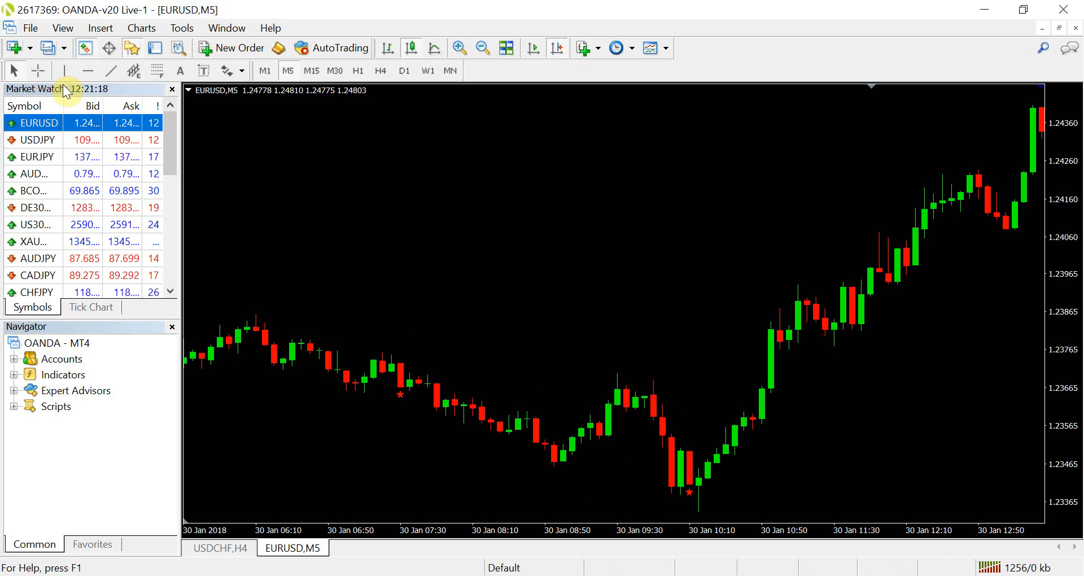
mouse_move(688, 440)
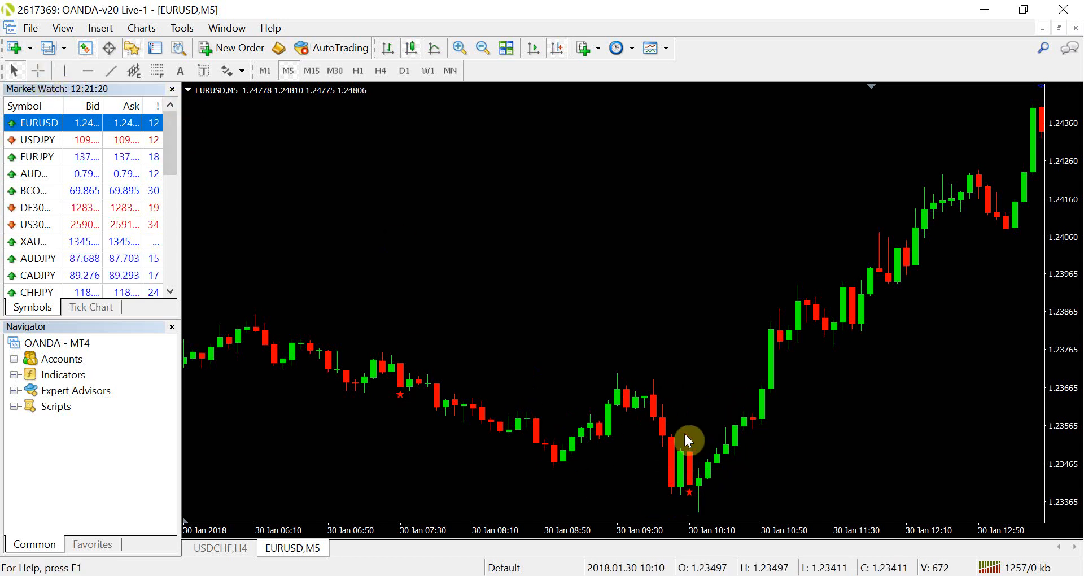
mouse_move(730, 535)
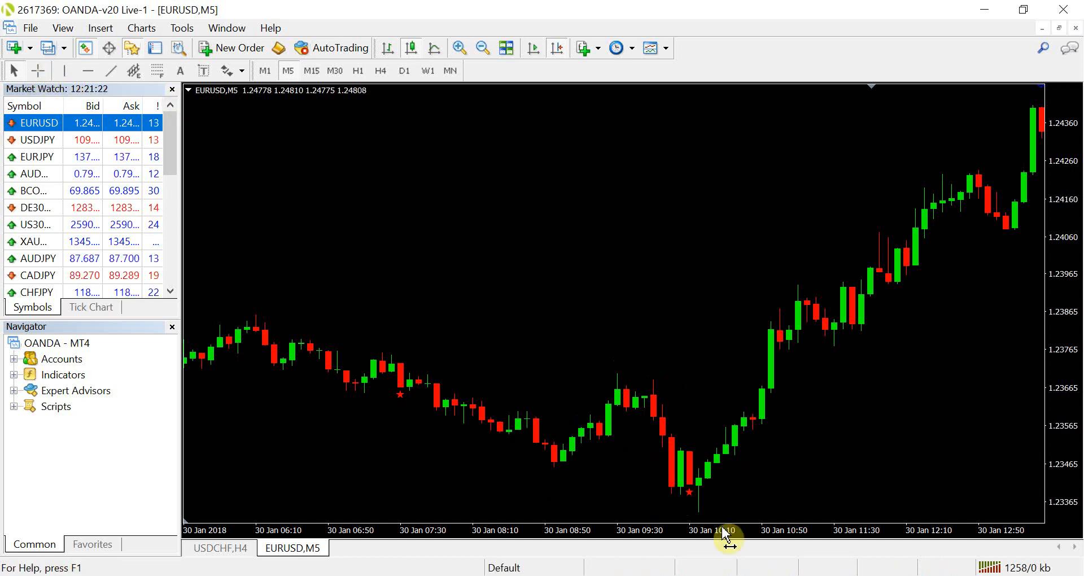
mouse_move(694, 476)
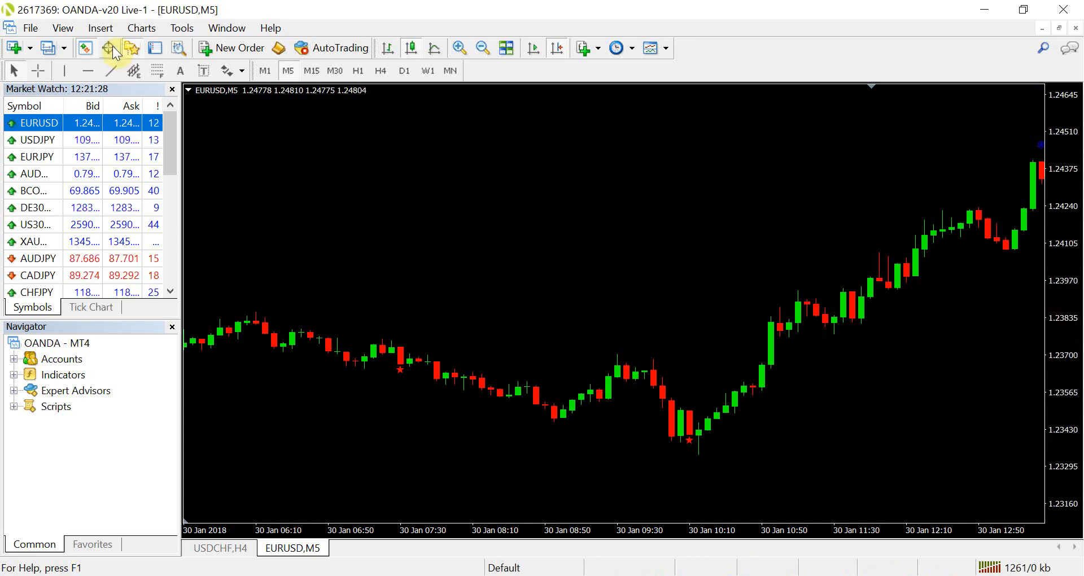
click(101, 27)
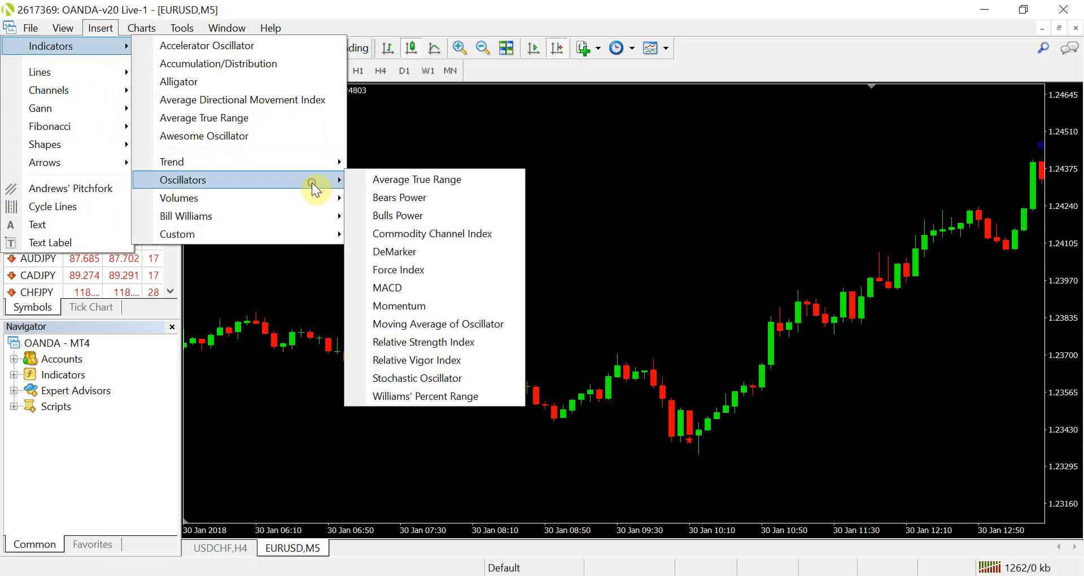
mouse_move(412, 197)
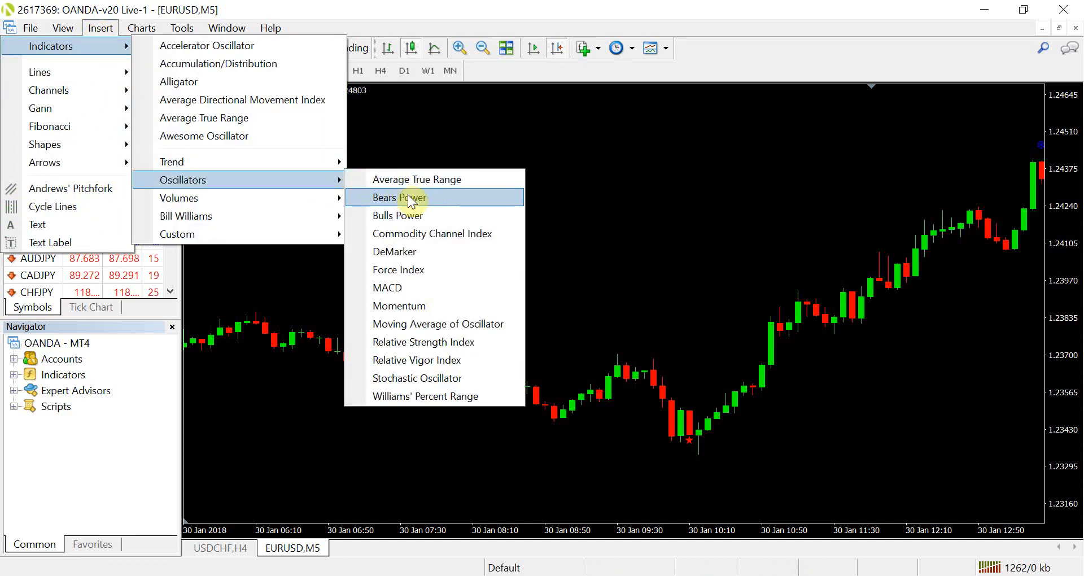
click(399, 306)
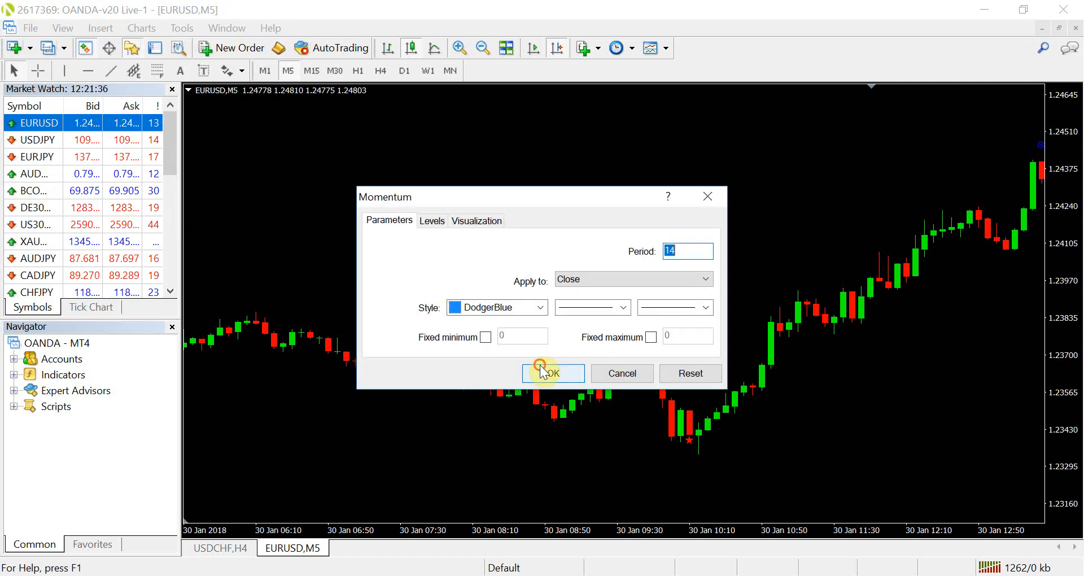
click(553, 373)
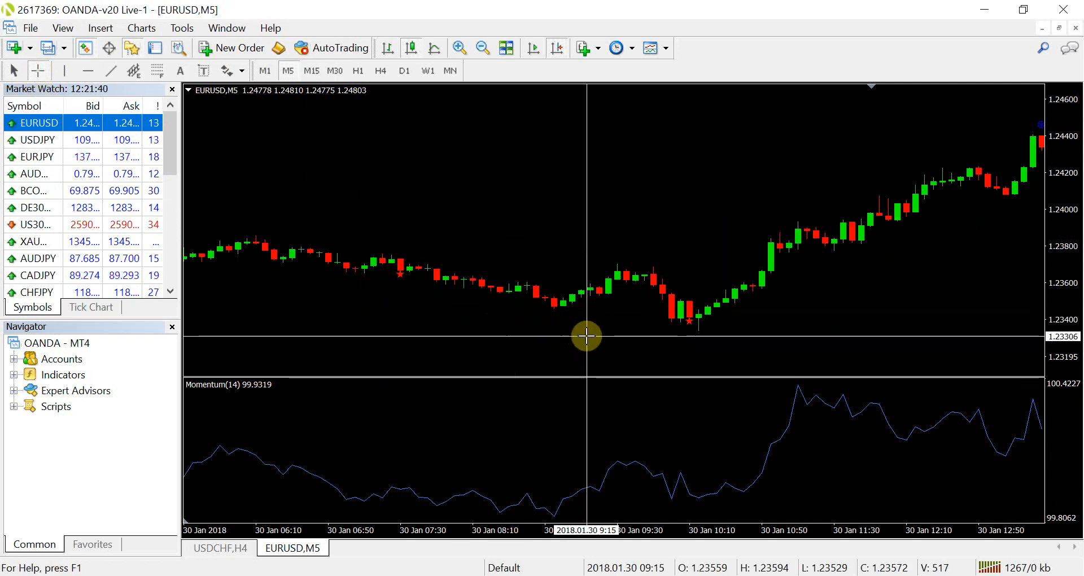
drag(586, 337, 684, 330)
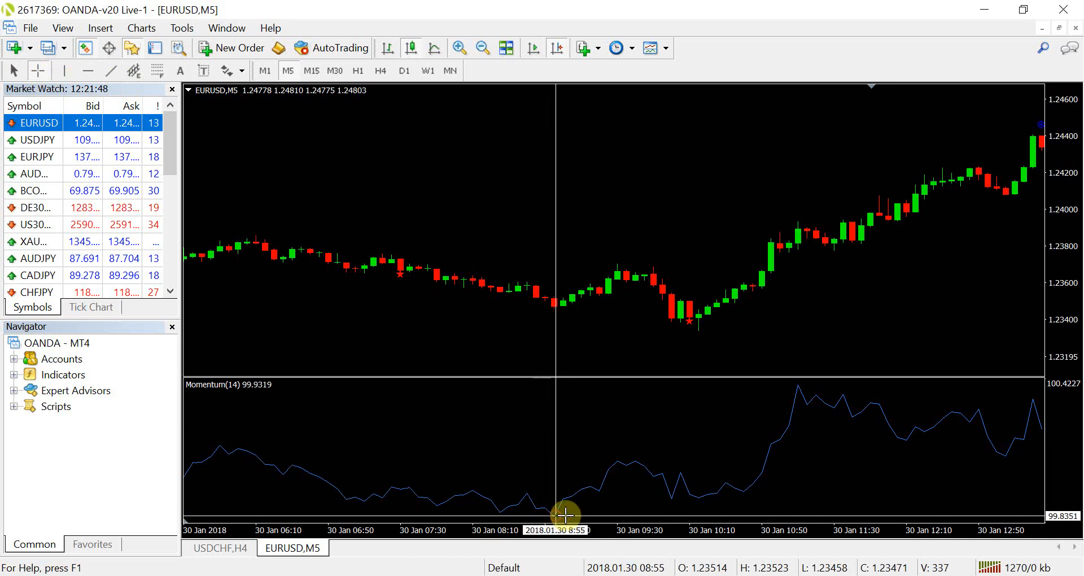
drag(563, 514, 676, 496)
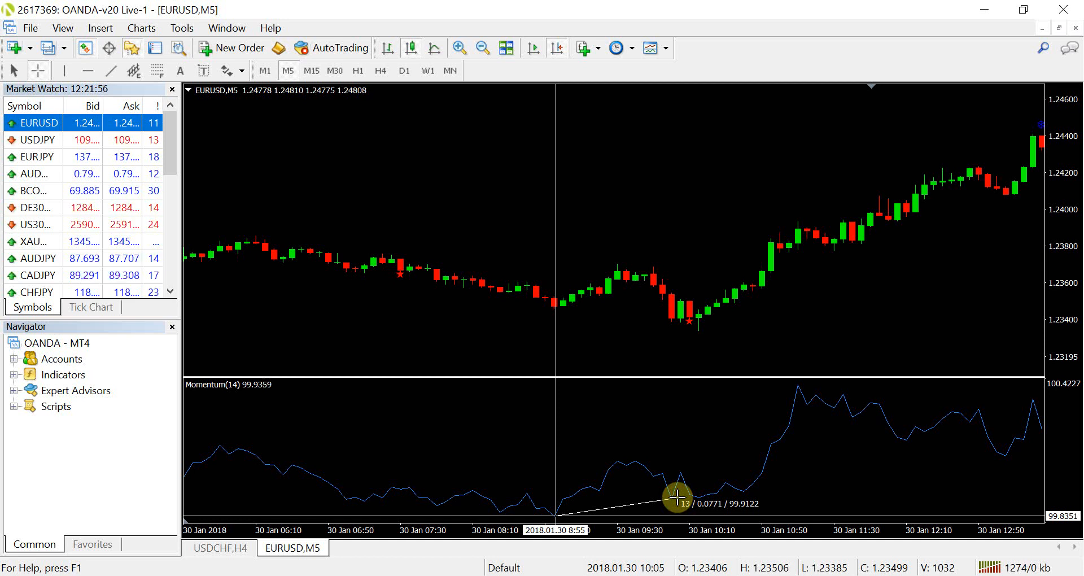
mouse_move(709, 326)
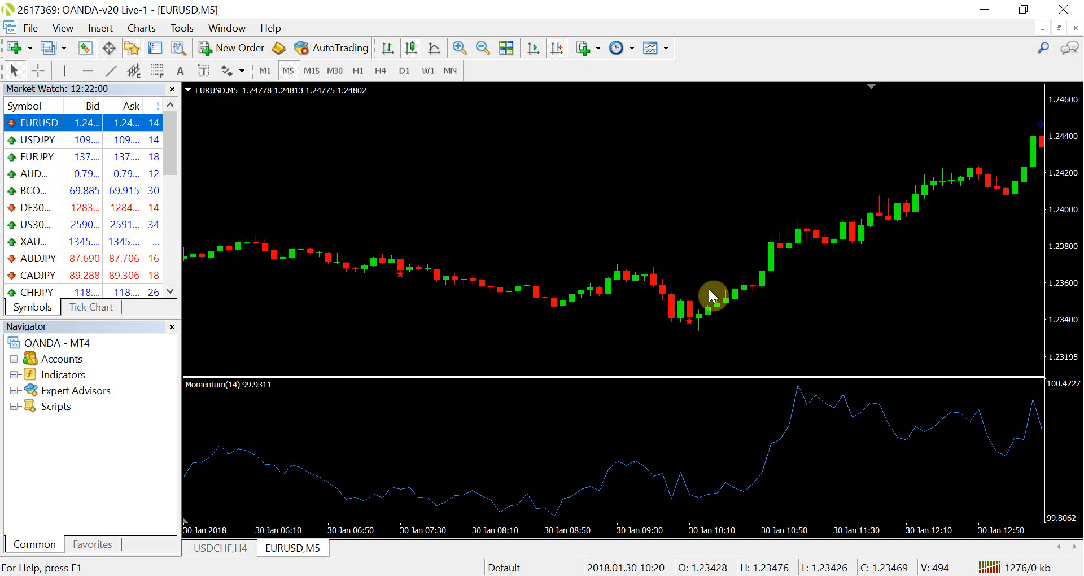
mouse_move(664, 391)
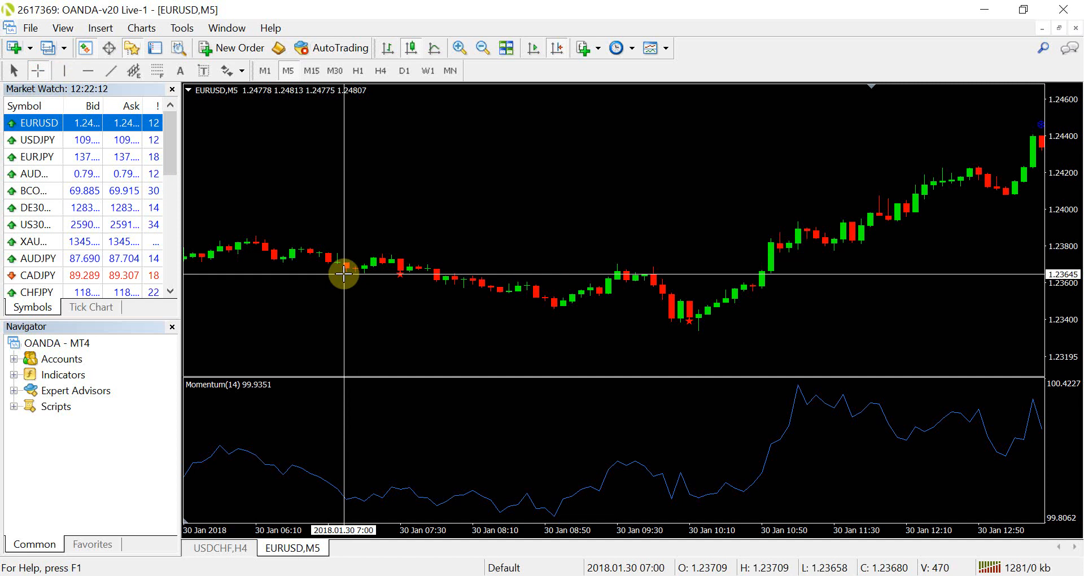
mouse_move(396, 274)
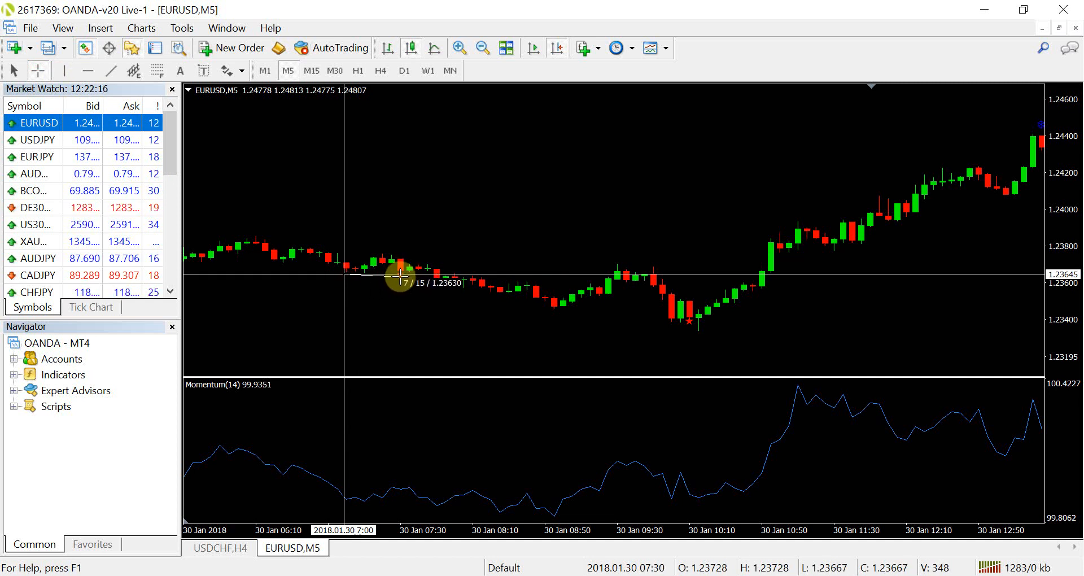
mouse_move(335, 502)
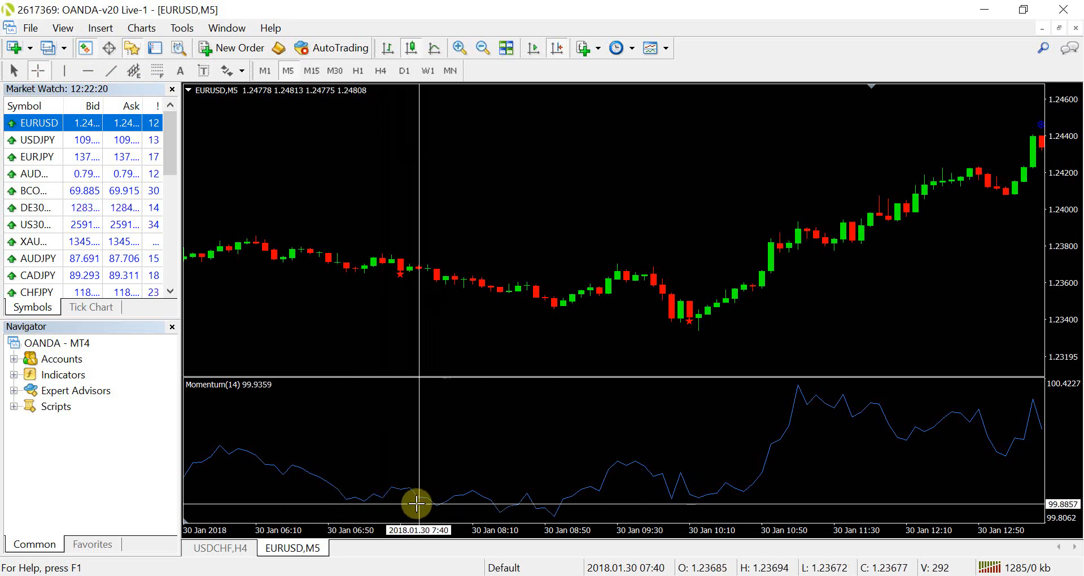
drag(415, 503, 487, 518)
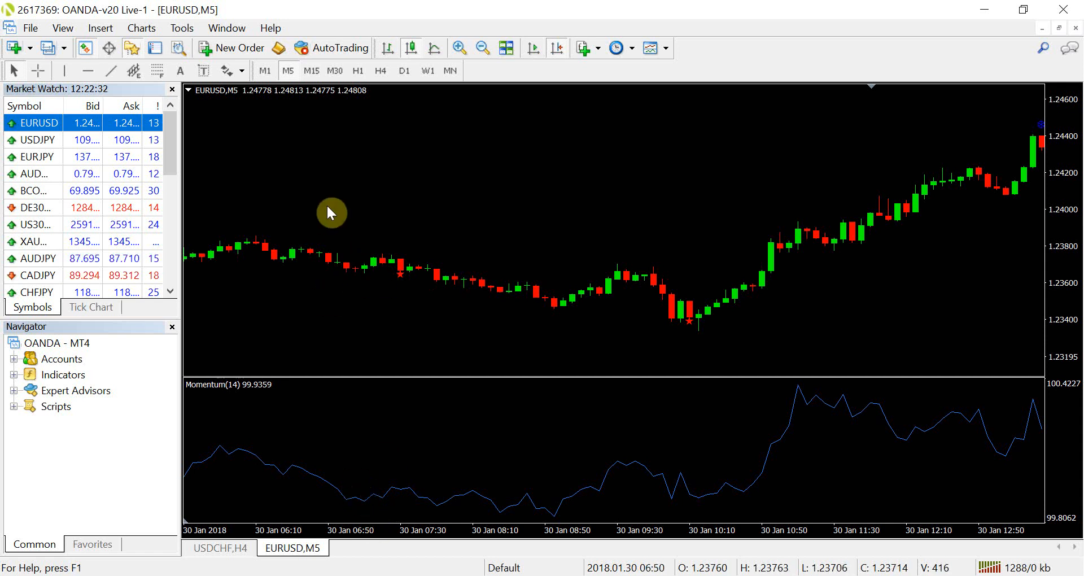
mouse_move(317, 302)
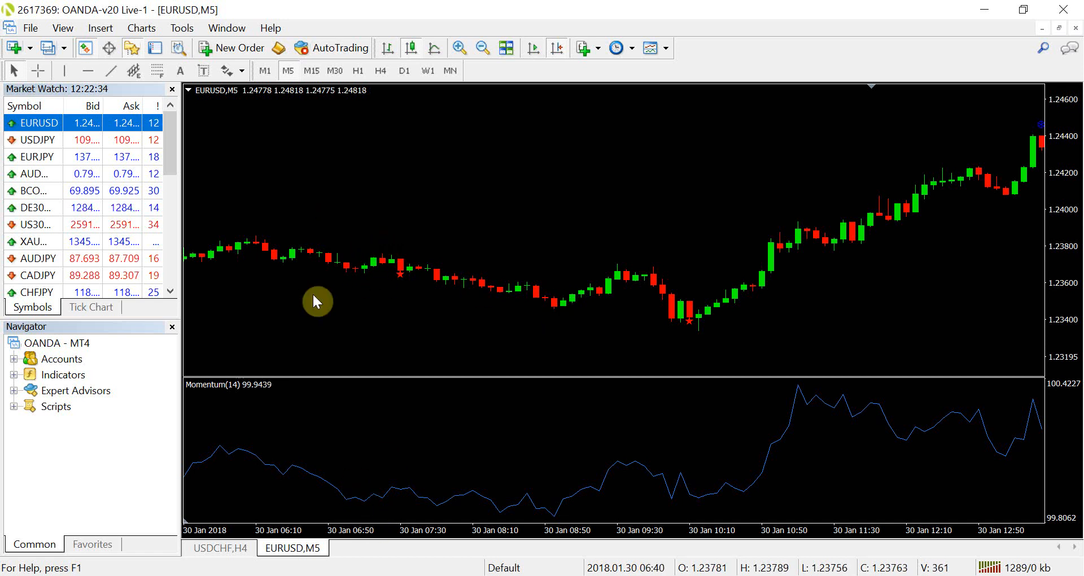
mouse_move(415, 310)
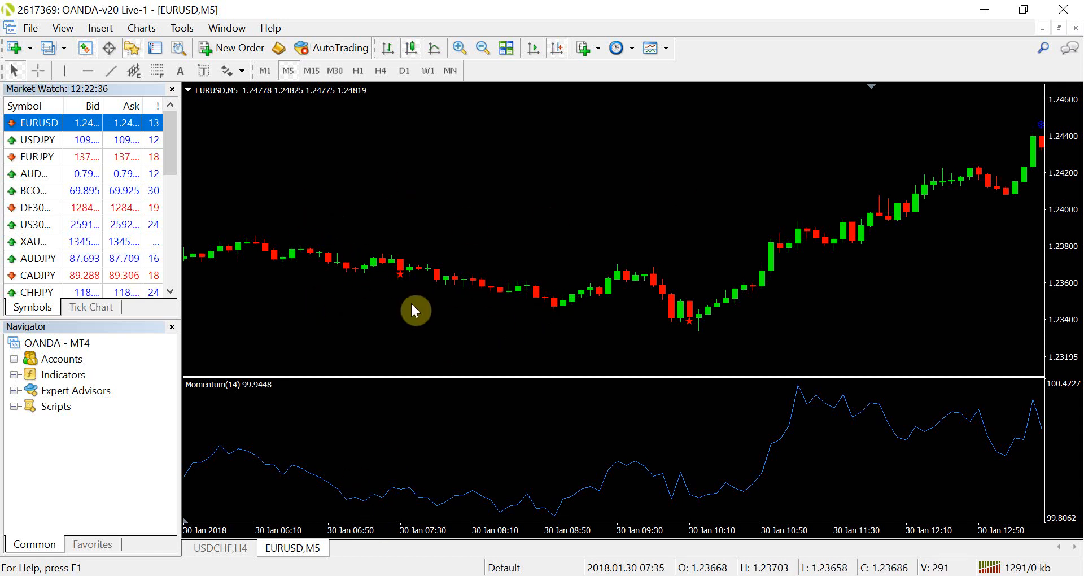
mouse_move(715, 296)
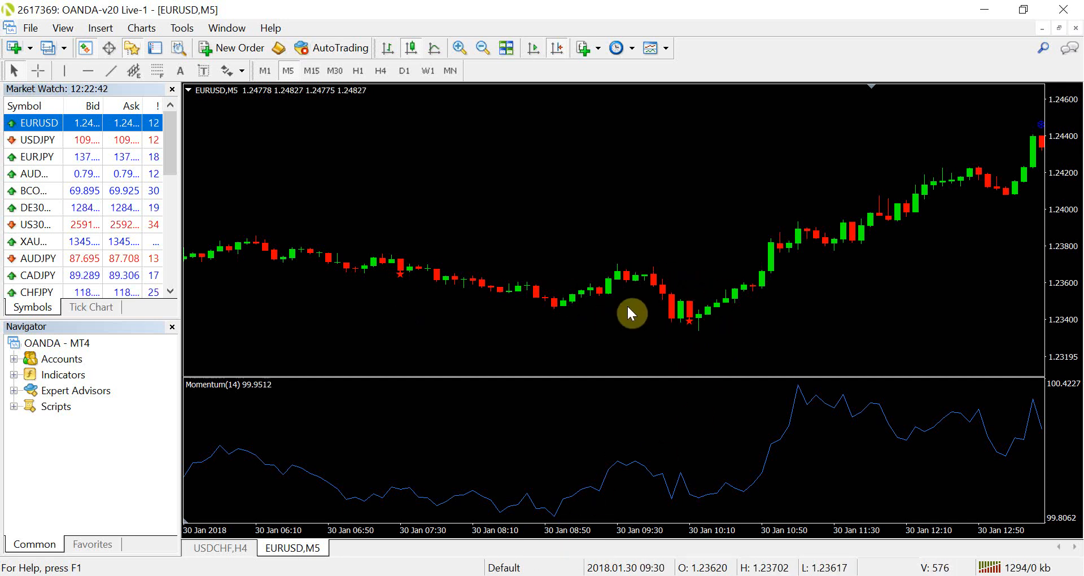
mouse_move(655, 316)
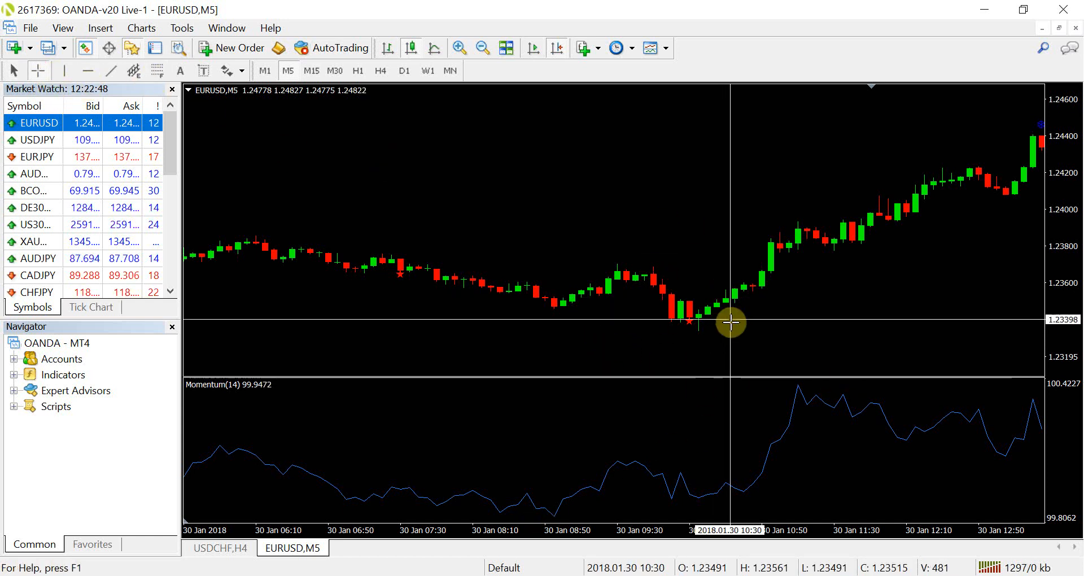
mouse_move(756, 344)
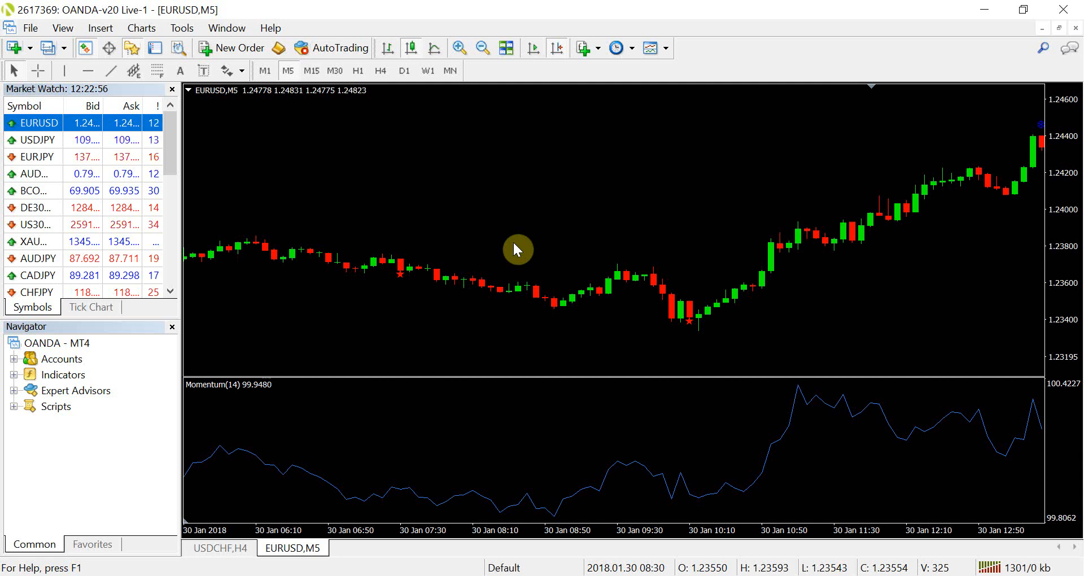
mouse_move(501, 218)
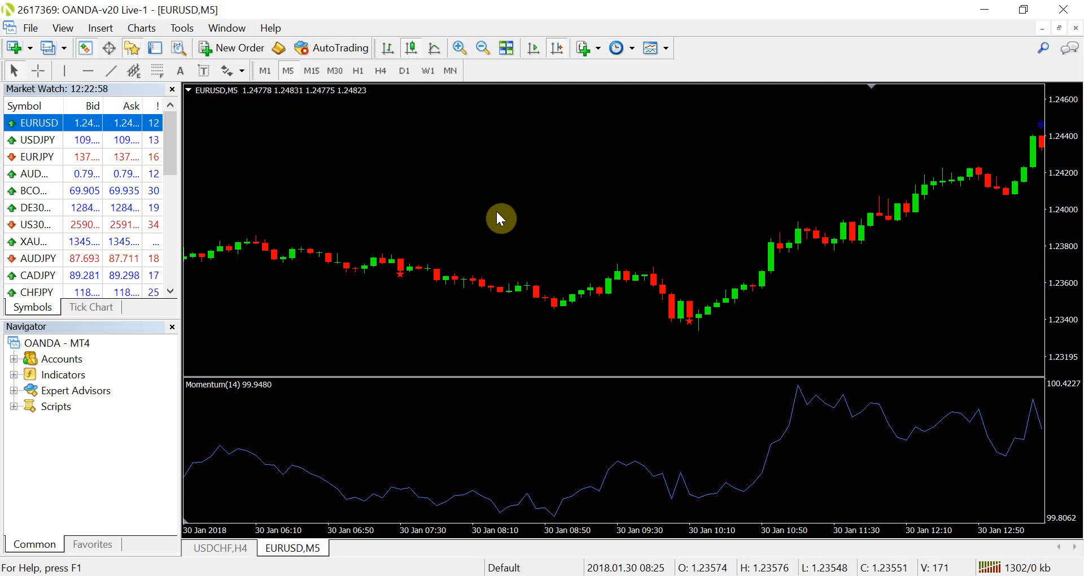
Edit the OGT Price Action Indicator from the chart's right-click Indicators List
right_click(501, 218)
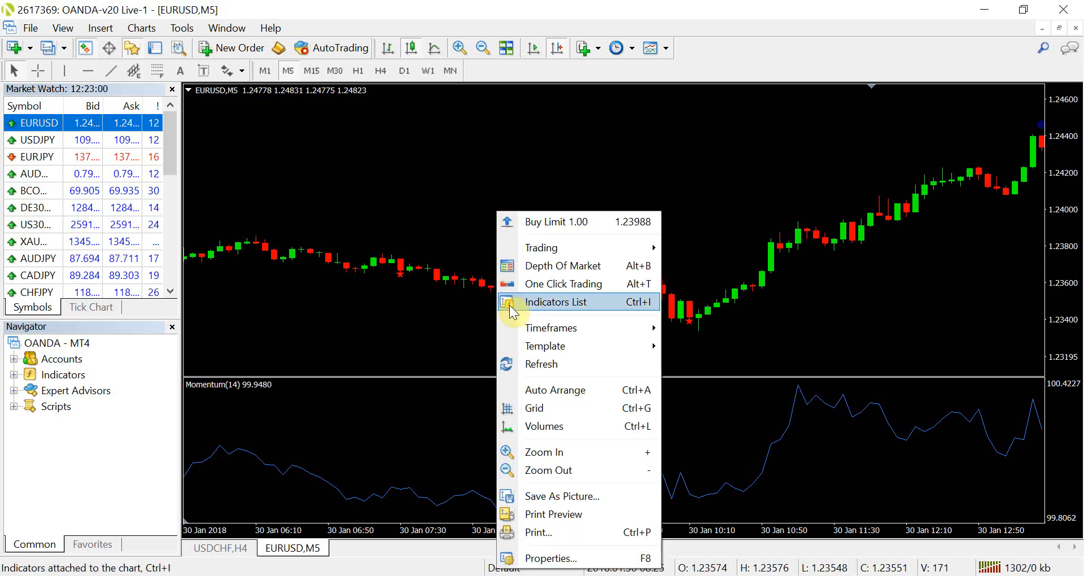
click(555, 302)
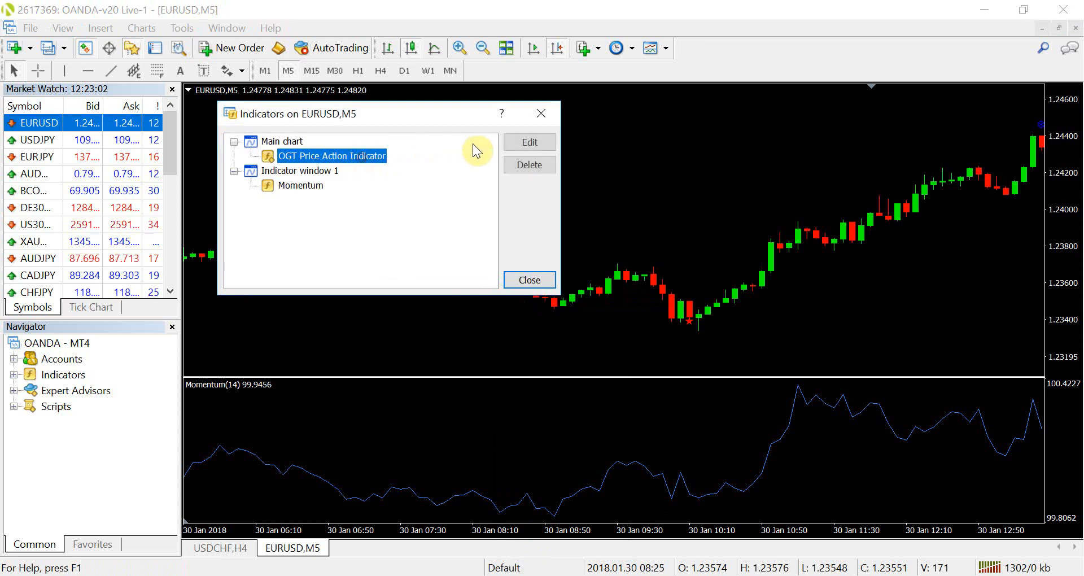
click(529, 142)
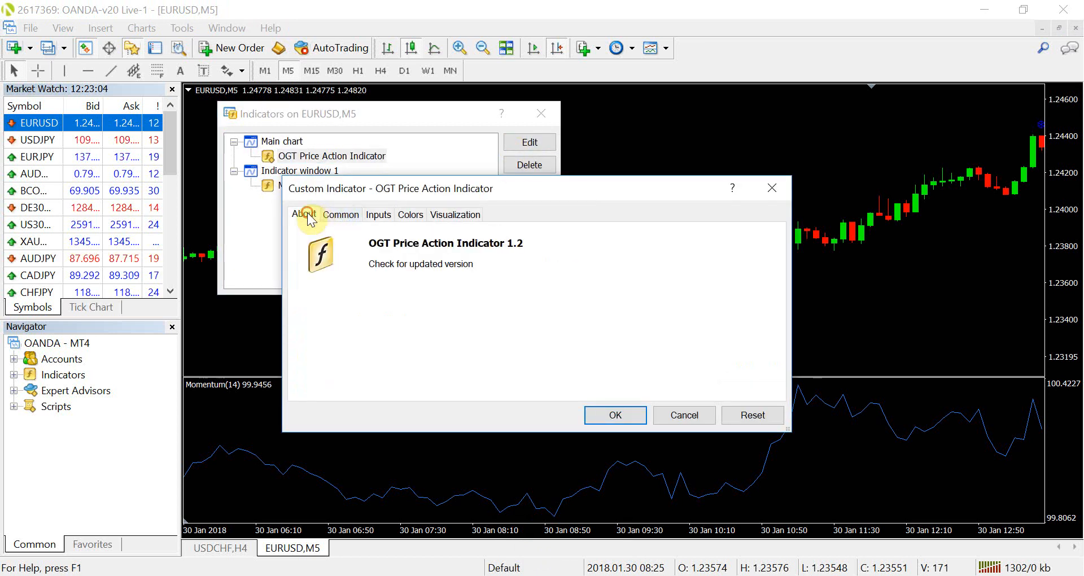
mouse_move(387, 233)
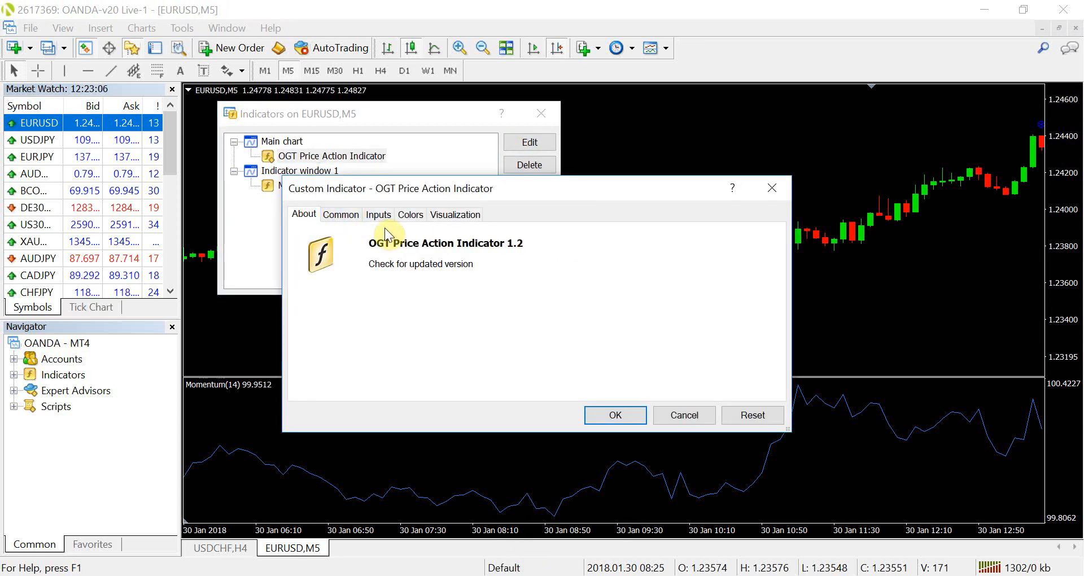